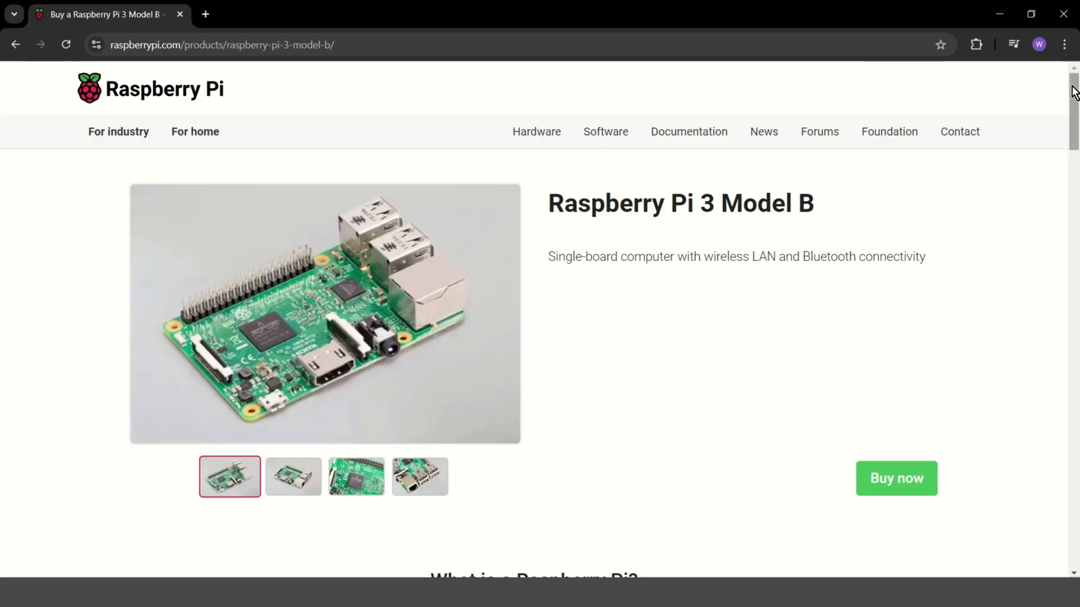
Review the Raspberry Pi 3 specs, highlighting the quad-core CPU and 1GB RAM.
scroll(down, 3)
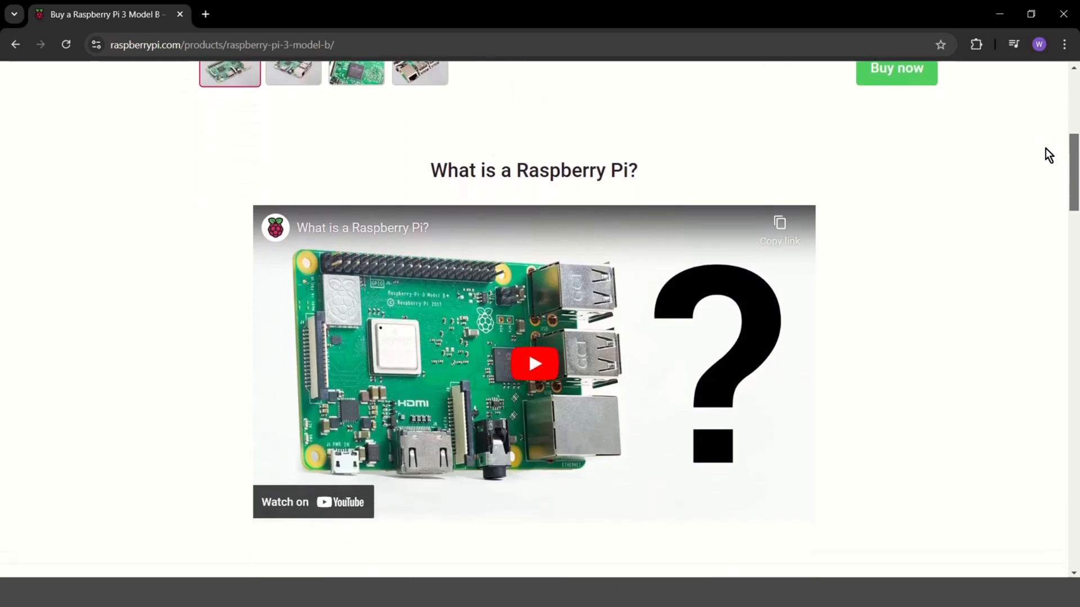
scroll(down, 3)
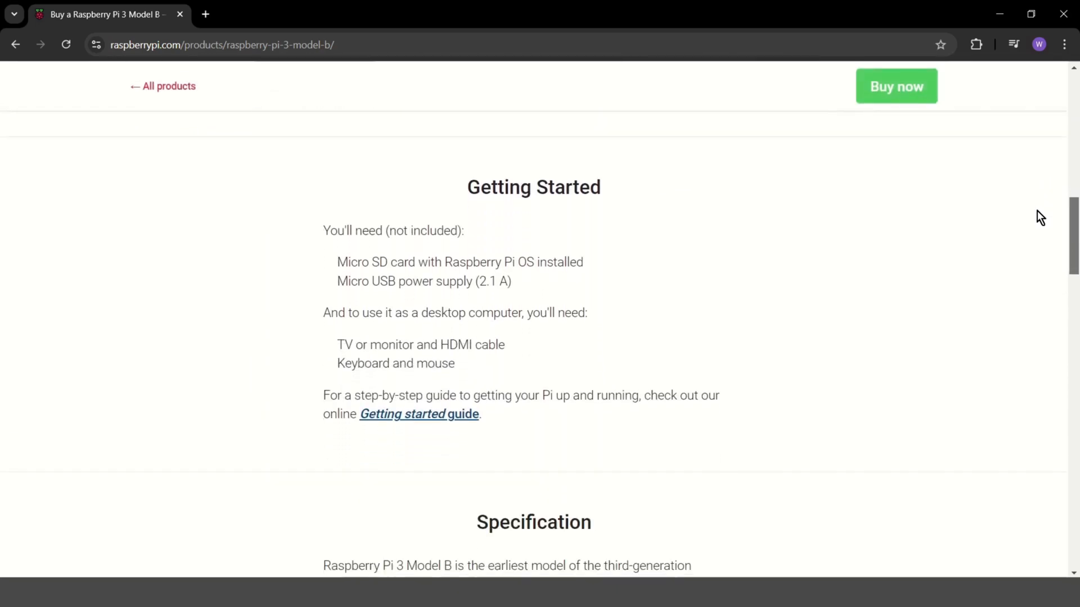
scroll(down, 3)
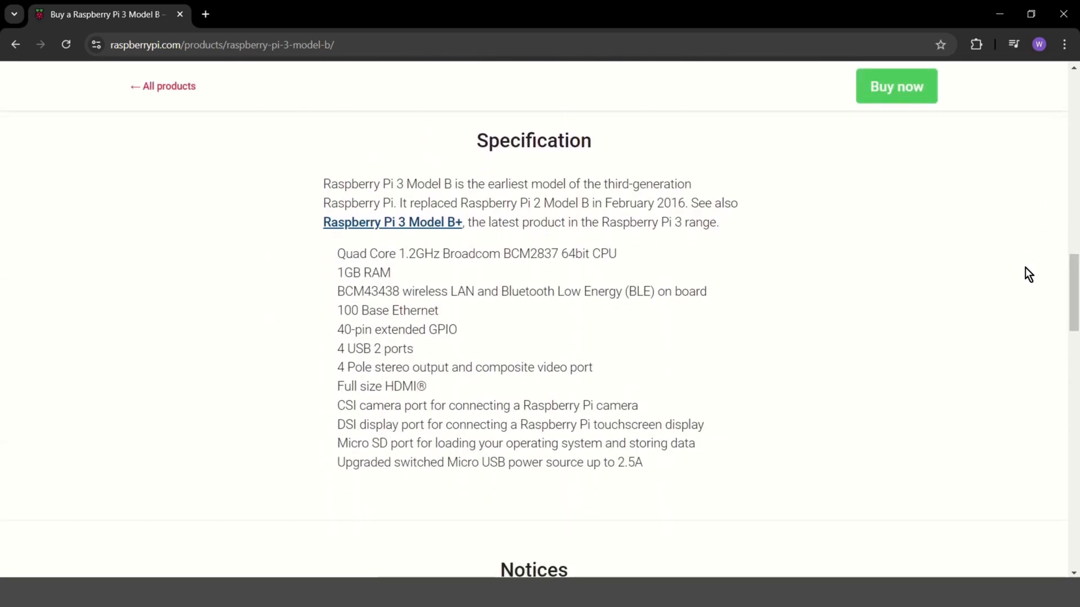
drag(336, 253, 432, 253)
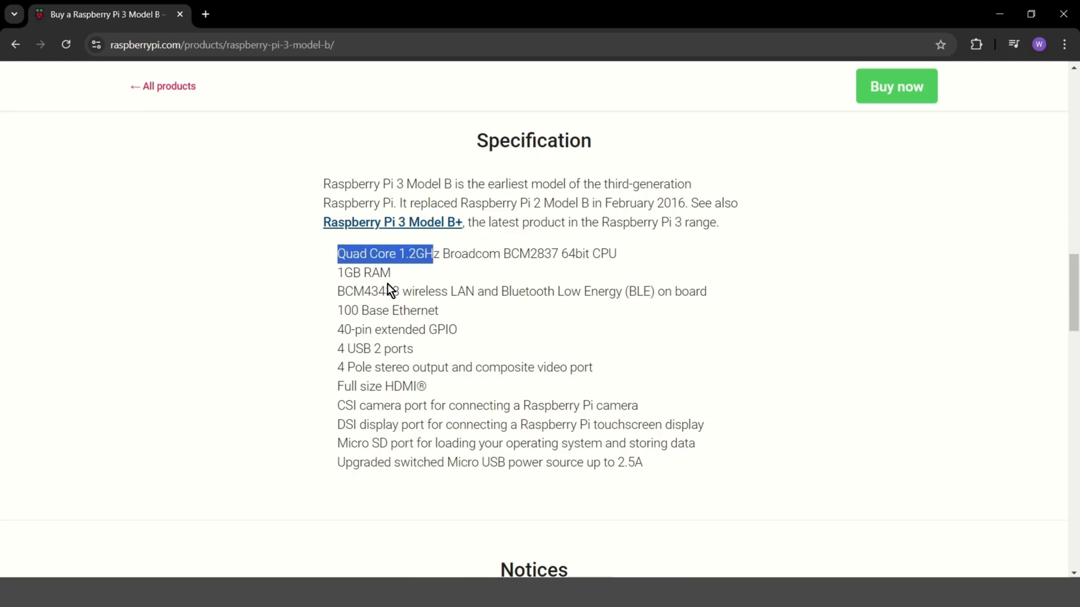
double_click(363, 272)
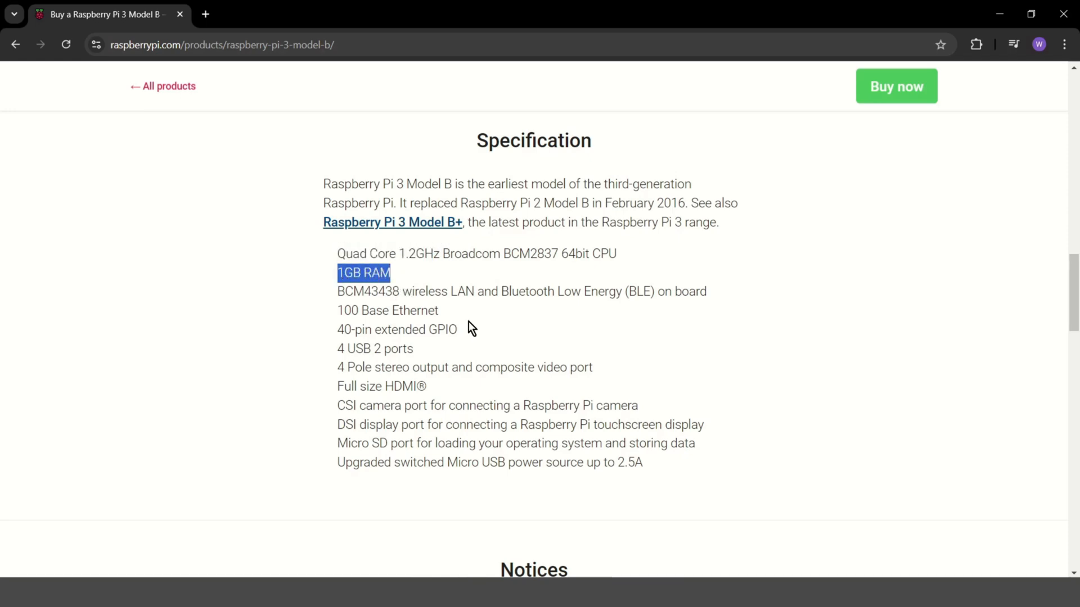
scroll(down, 3)
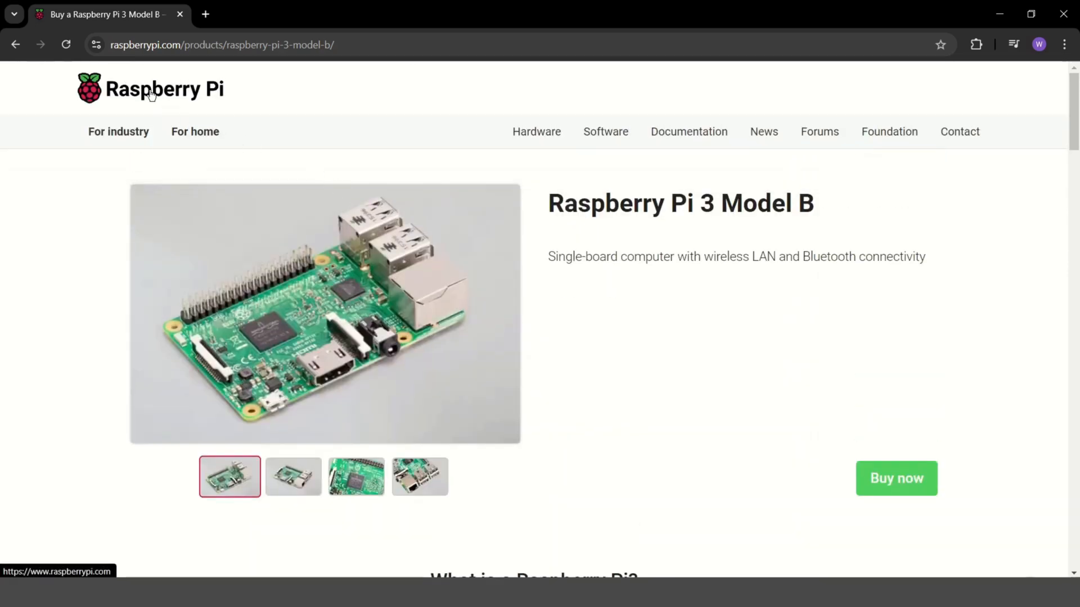
Go to the Raspberry Pi software page and scroll to the Imager install section.
click(605, 131)
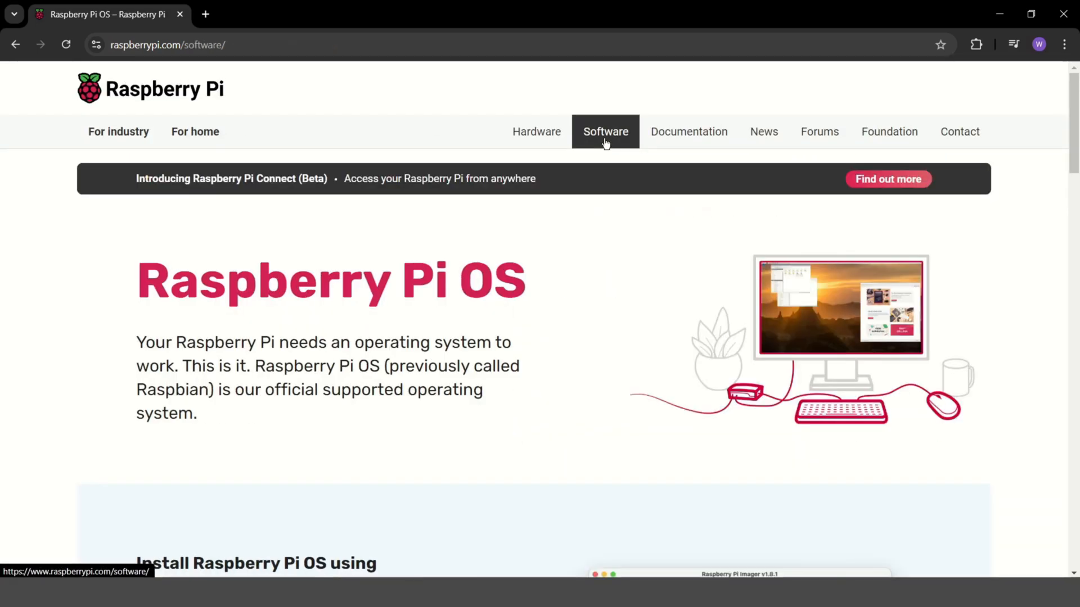
scroll(down, 3)
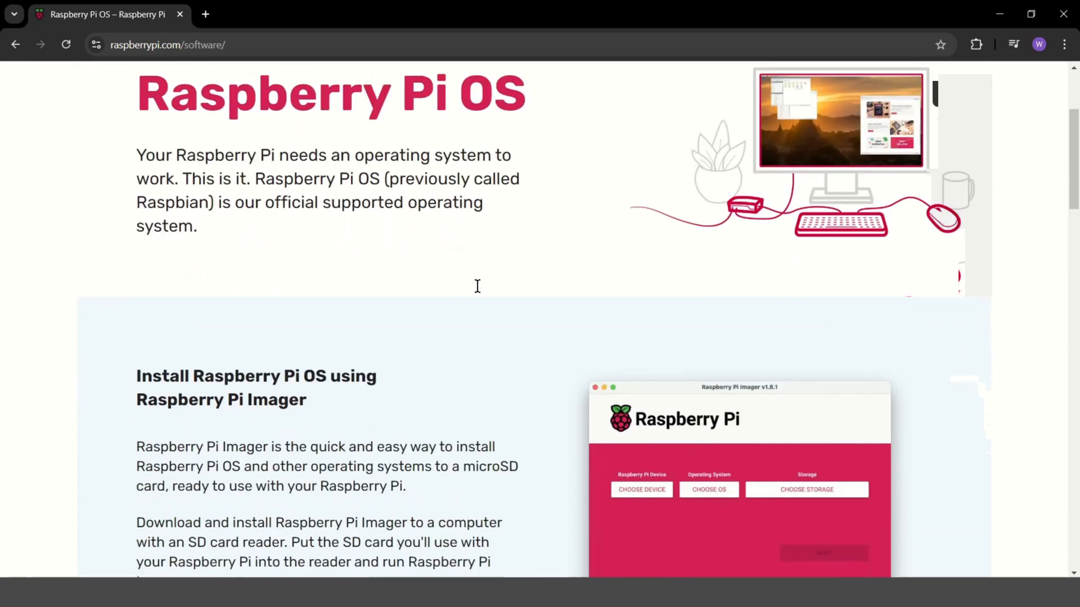
scroll(down, 3)
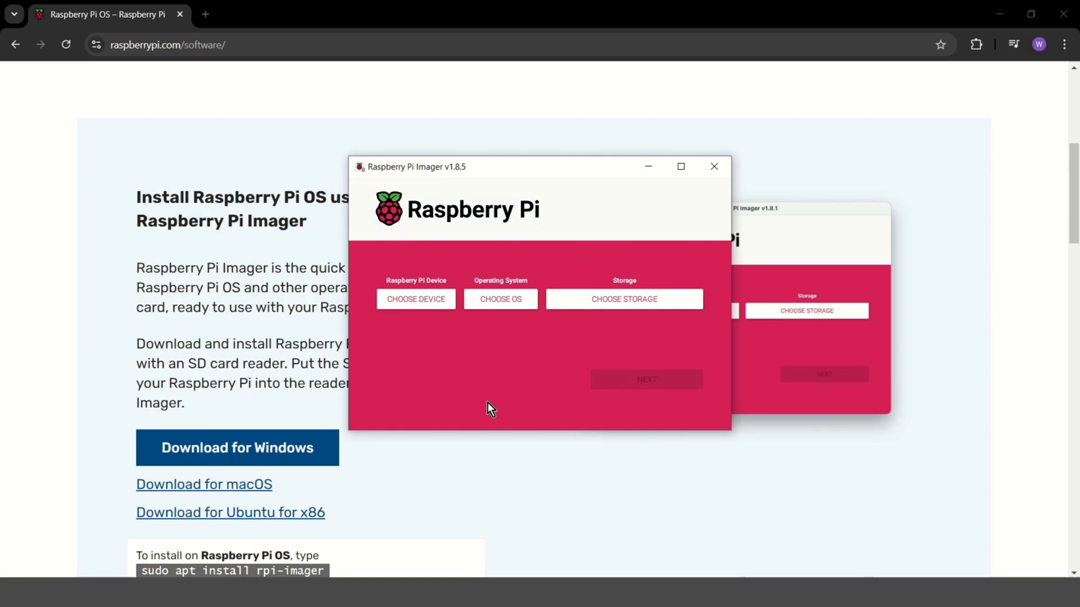
Choose Raspberry Pi 3 as the target device.
click(415, 299)
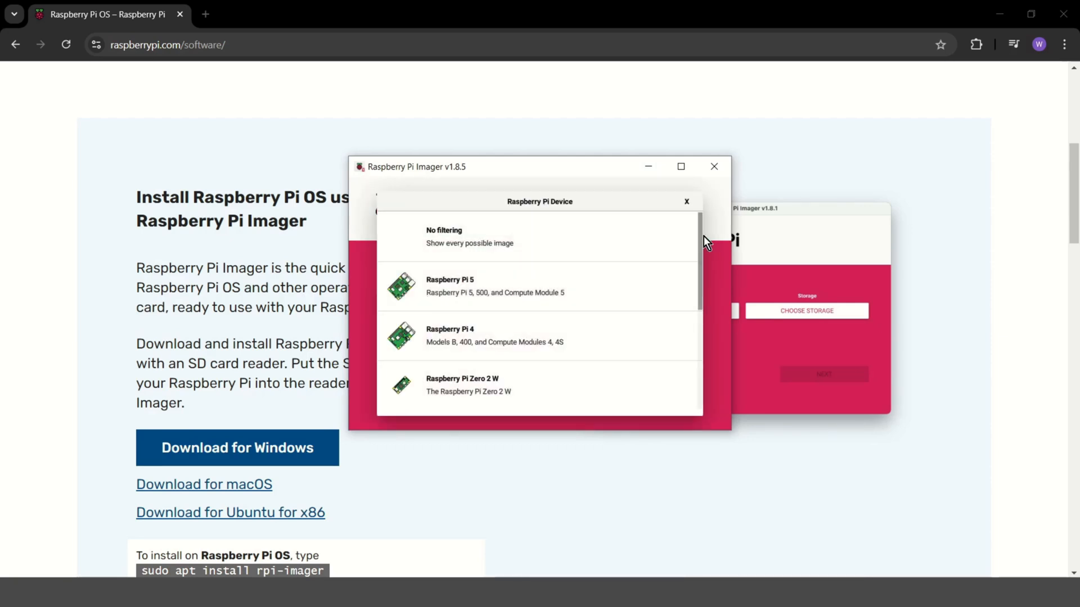
scroll(down, 3)
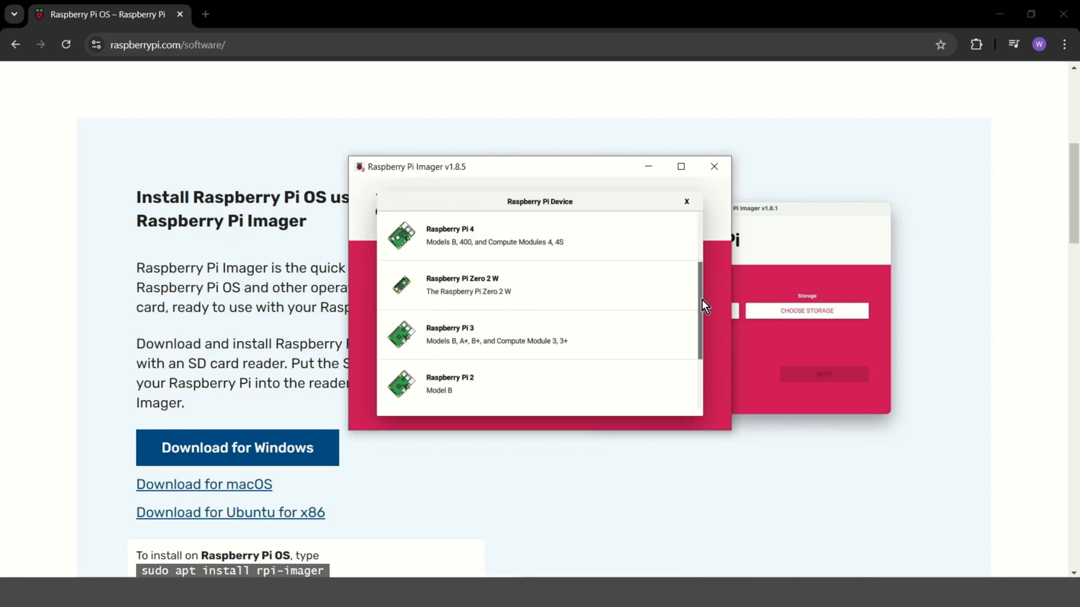
click(449, 334)
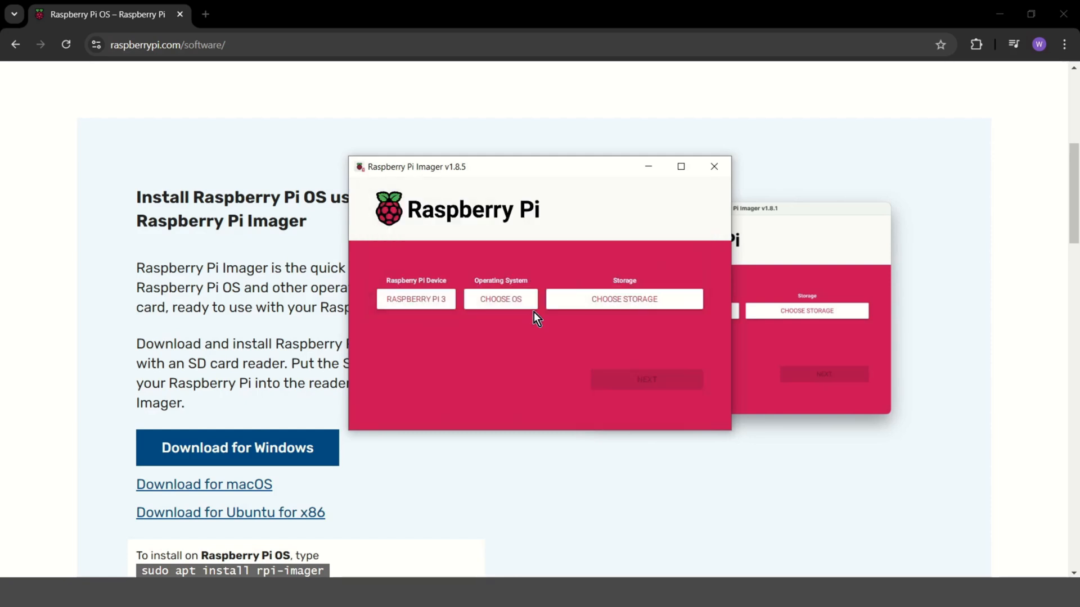
Choose Raspberry Pi OS Lite (64-bit) as the OS and bring up the storage list.
click(501, 299)
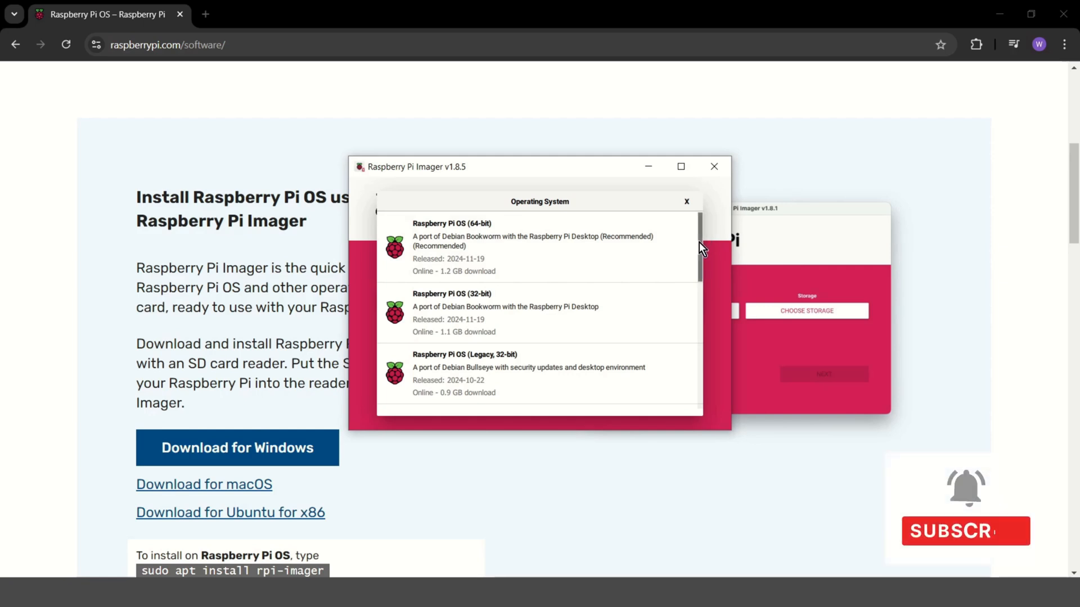
scroll(down, 3)
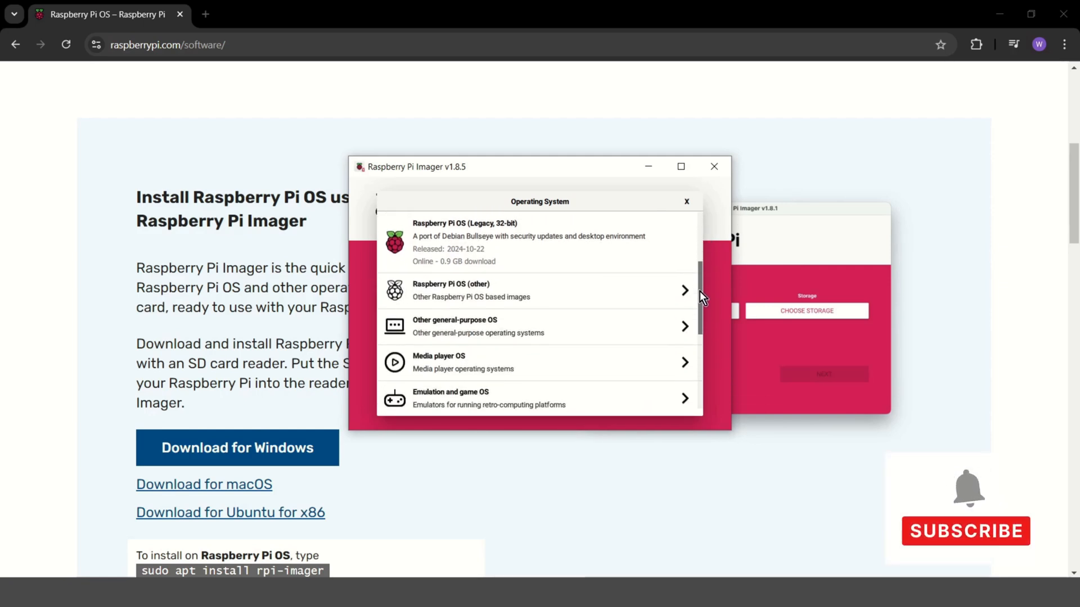
scroll(down, 3)
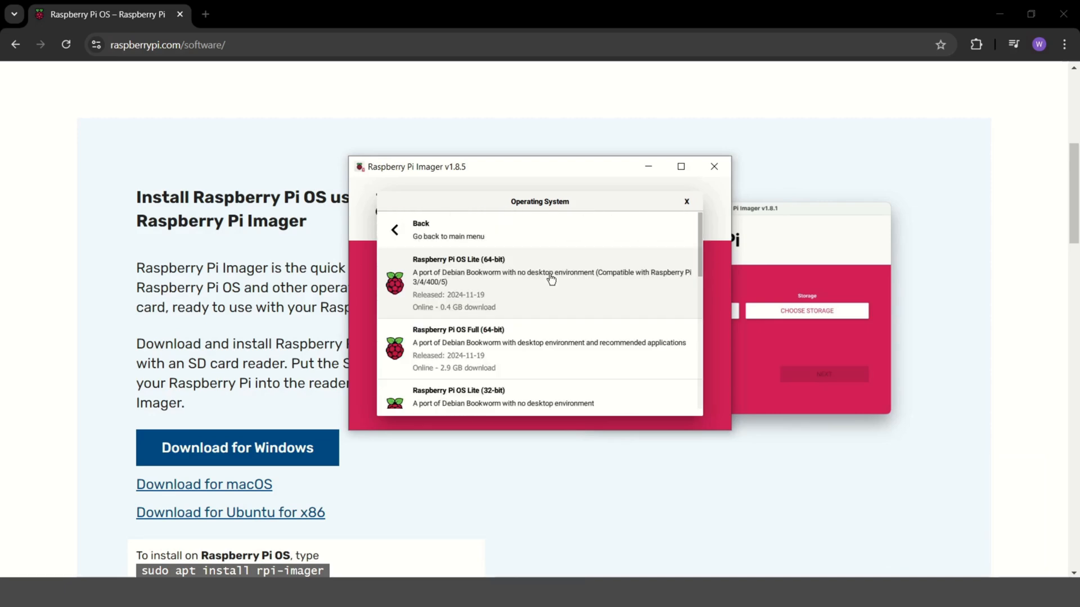
mouse_move(464, 269)
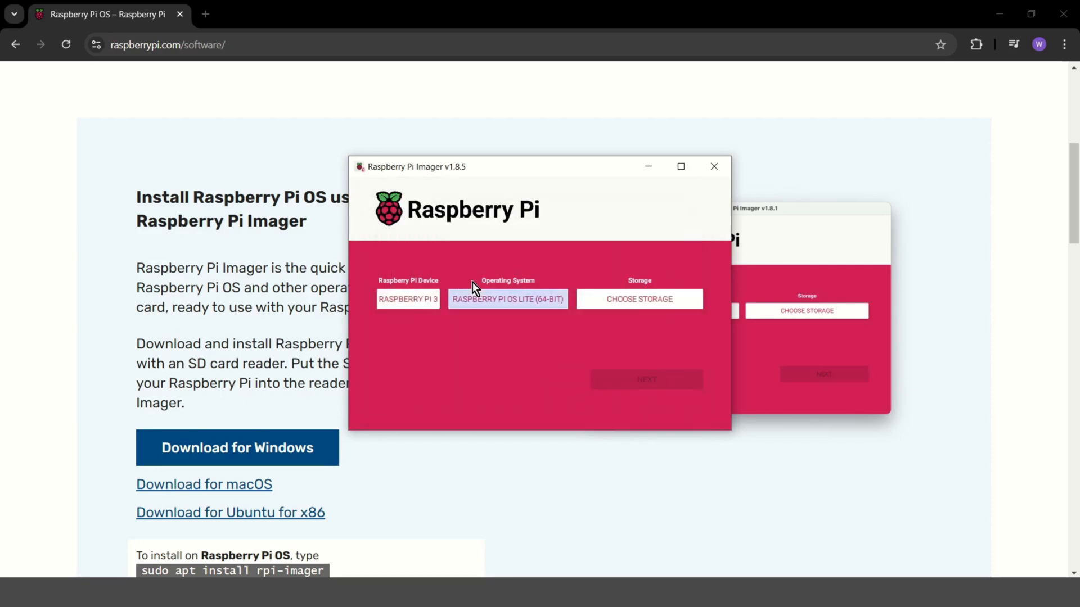
click(639, 299)
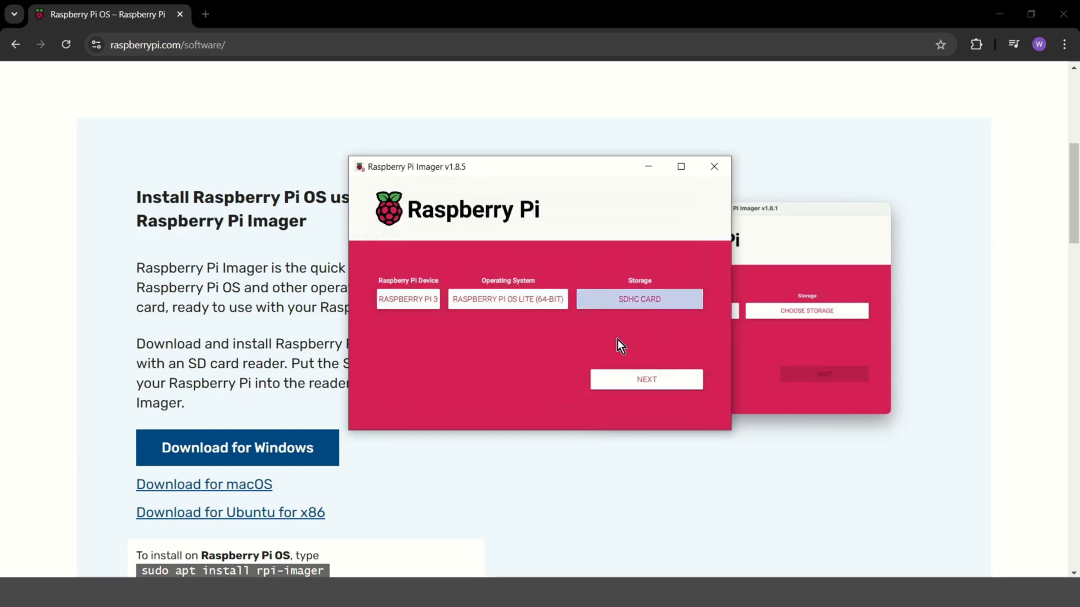
Proceed with the SDHC card and review OS customisation: General, SSH on Services, and Options.
click(646, 379)
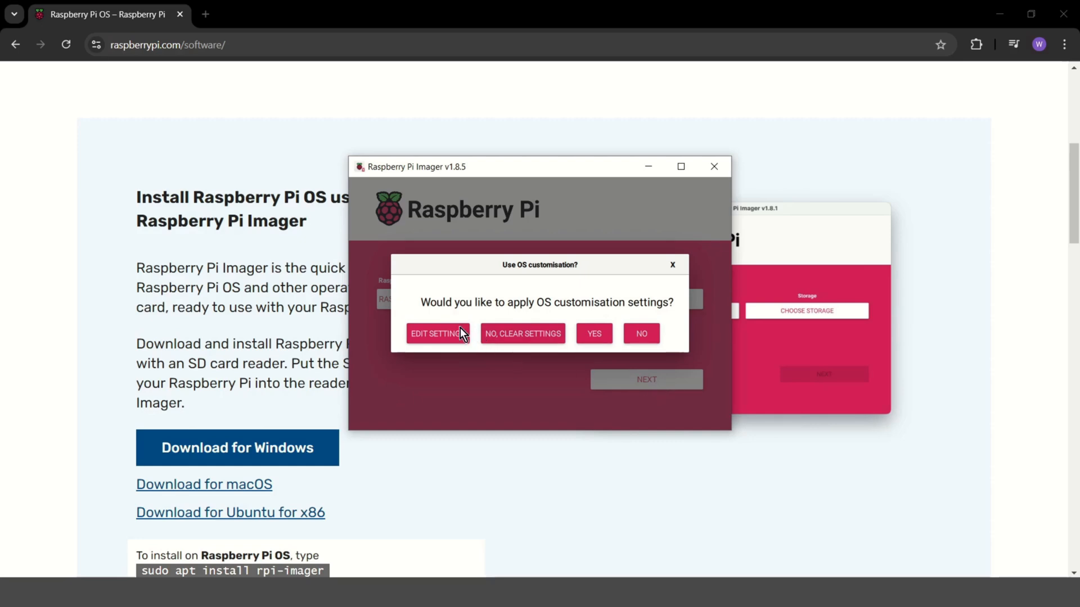
click(438, 333)
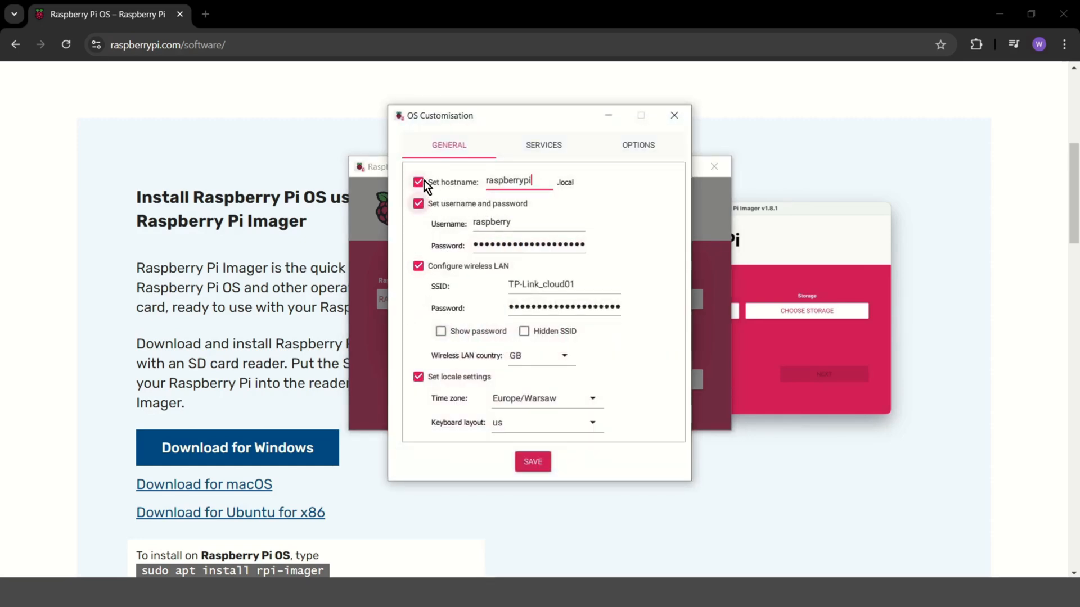
mouse_move(522, 197)
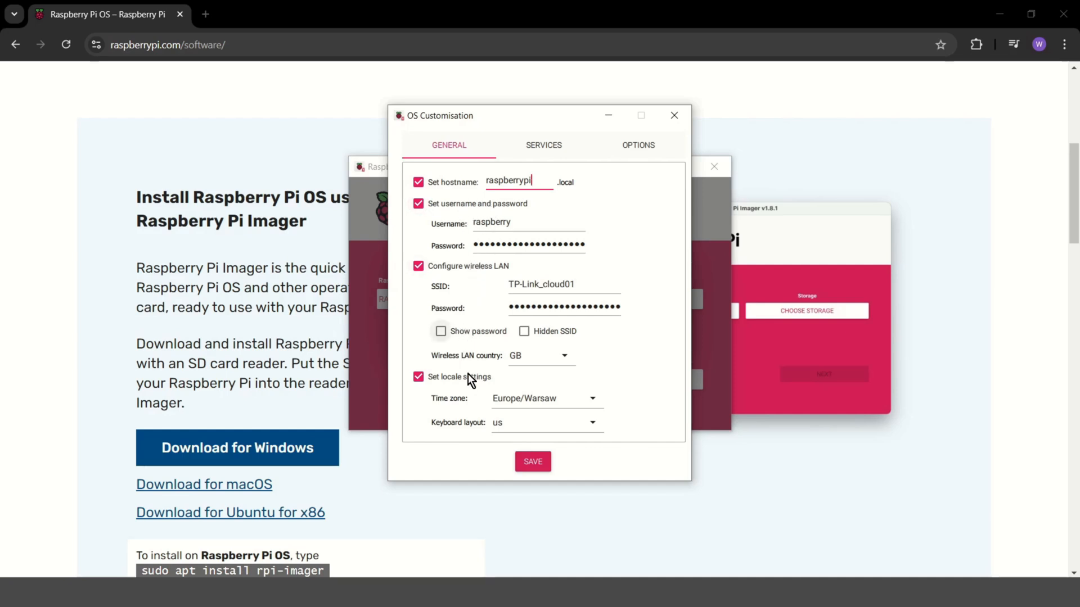
mouse_move(459, 415)
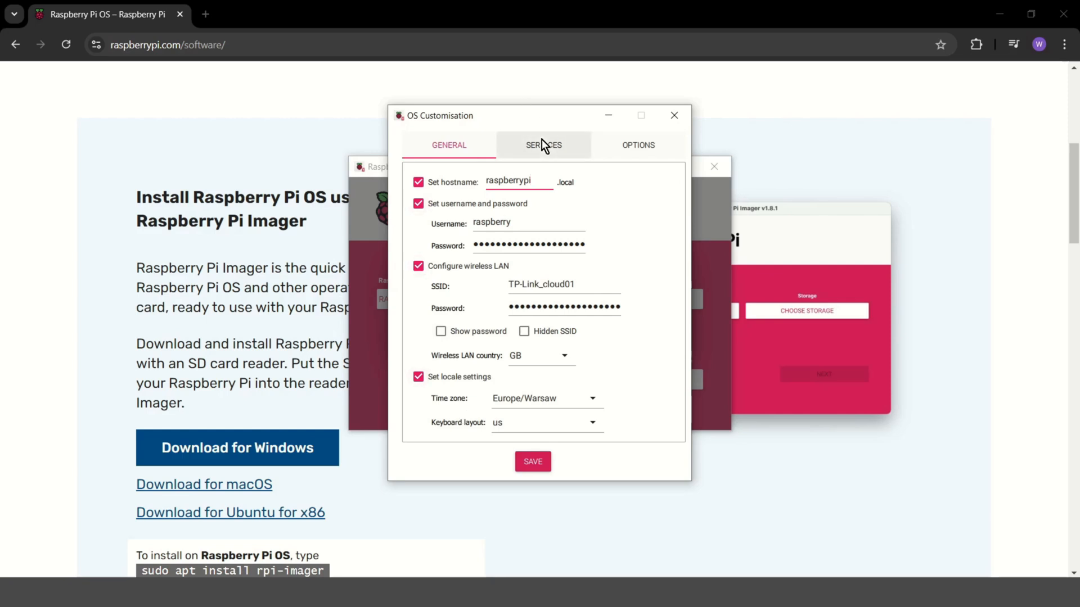
click(544, 146)
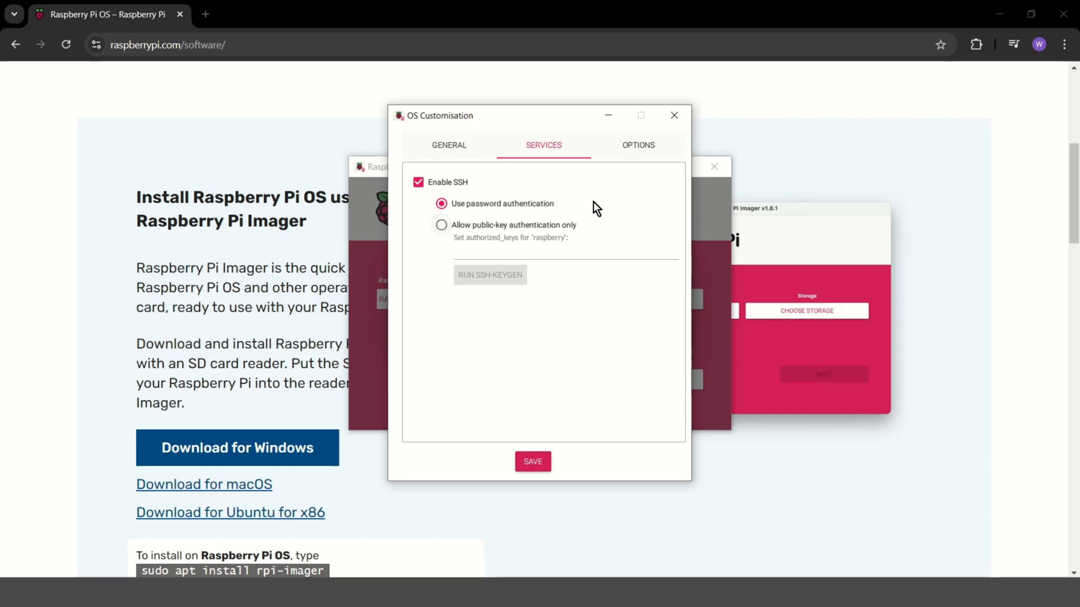
mouse_move(640, 150)
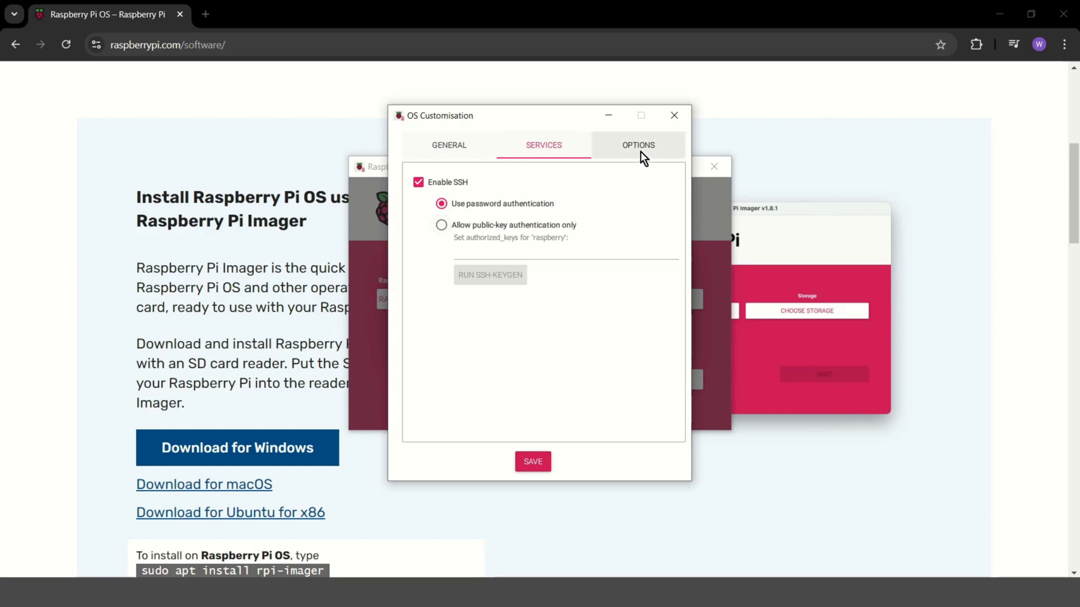
click(636, 145)
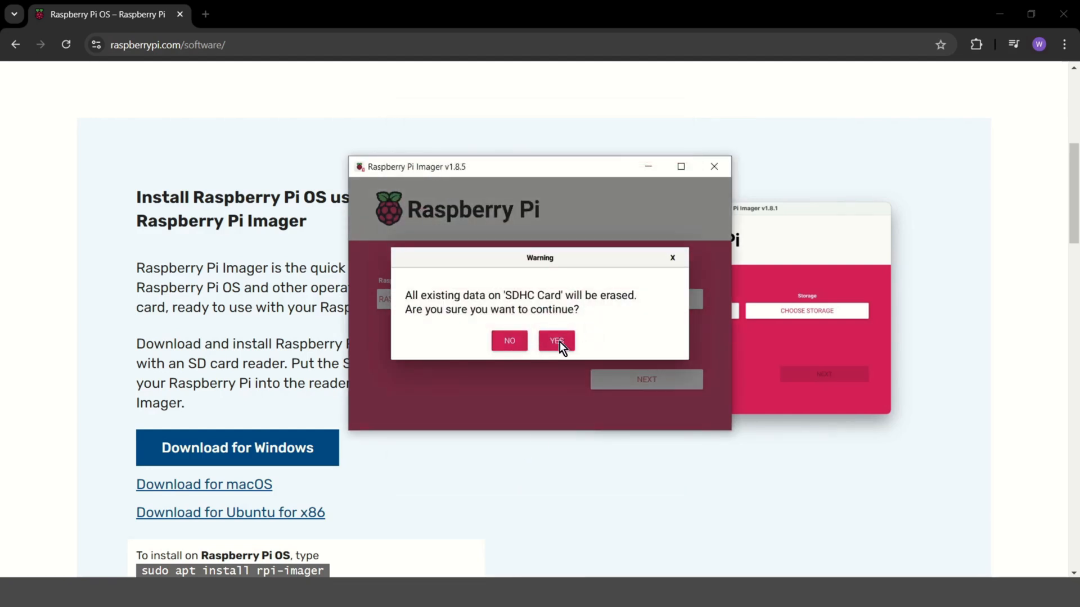
Confirm erasing the SDHC card, write the image and dismiss the success message.
click(556, 341)
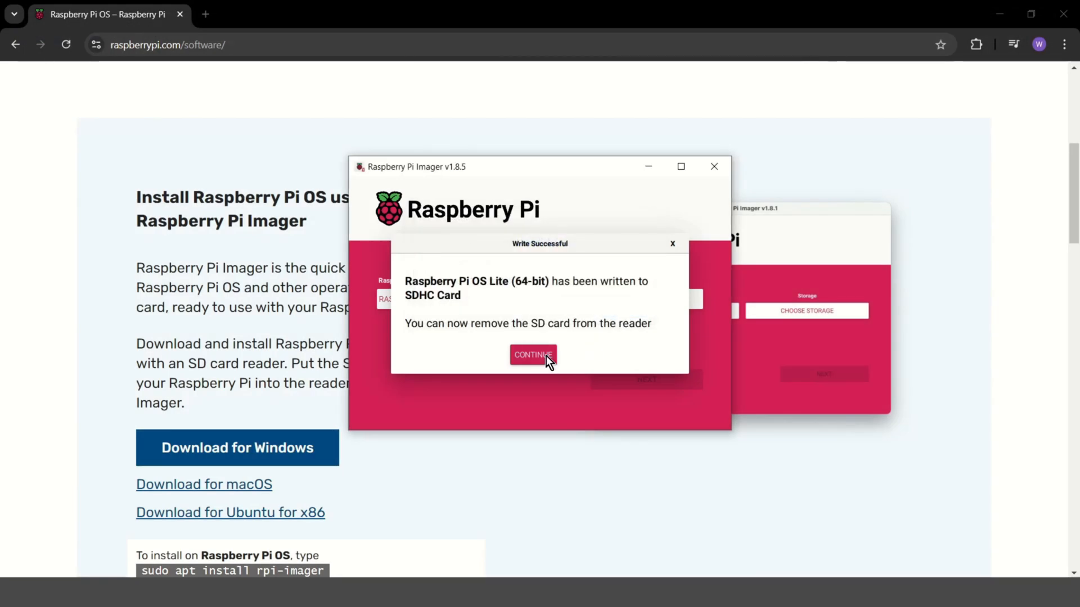
click(532, 354)
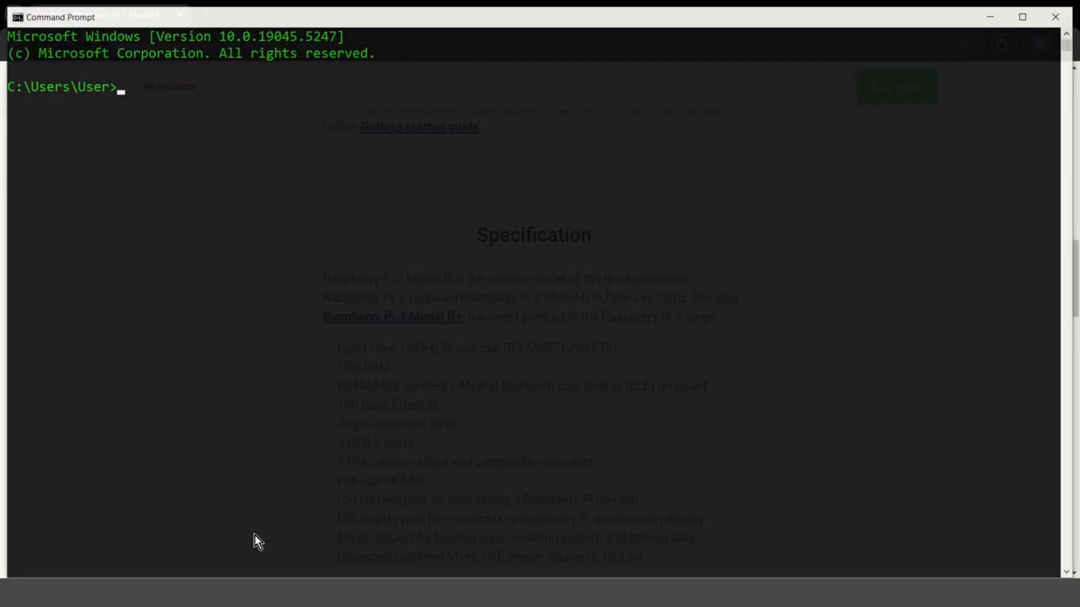
text(ssh)
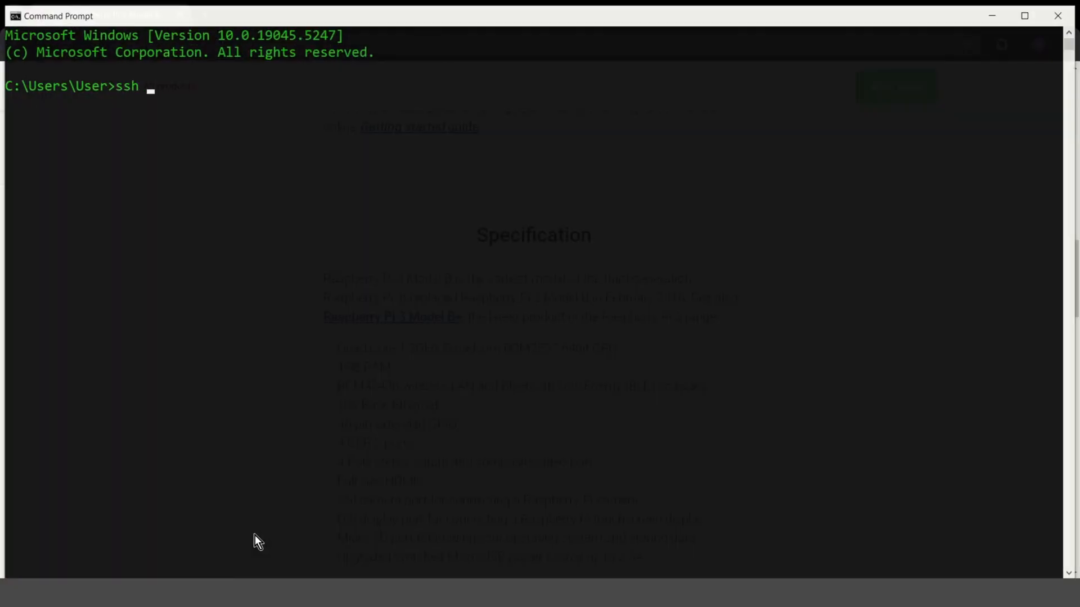
text(raspberr)
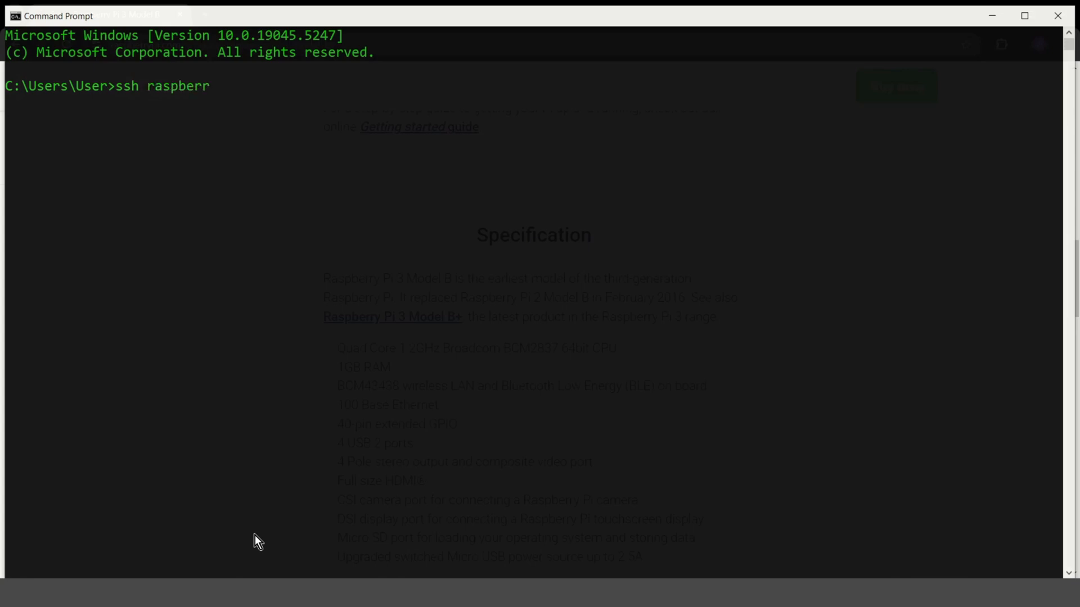
text(y@192.168.)
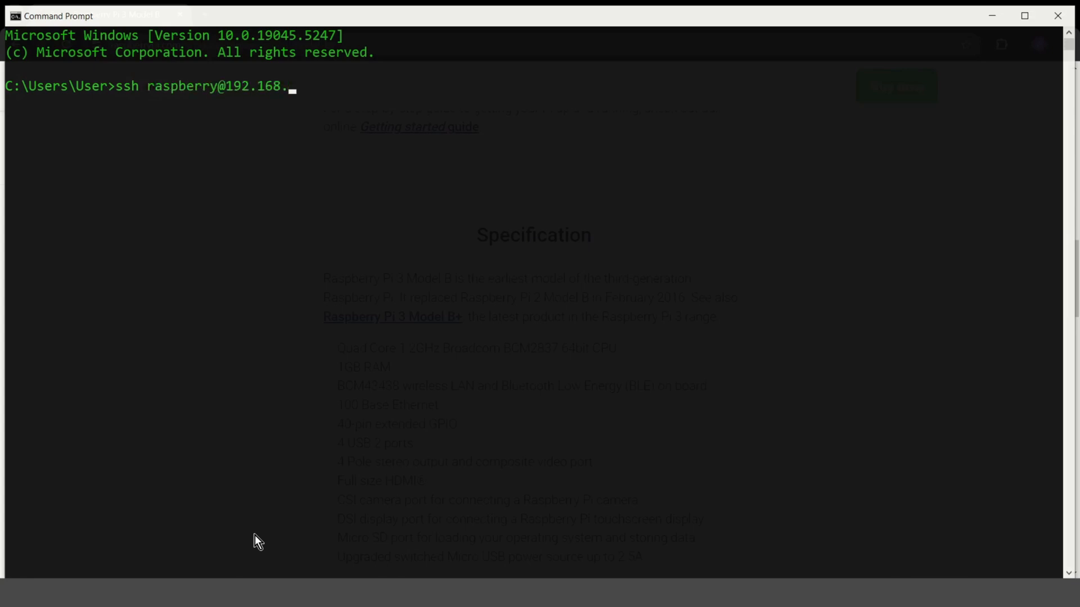
text(100.135)
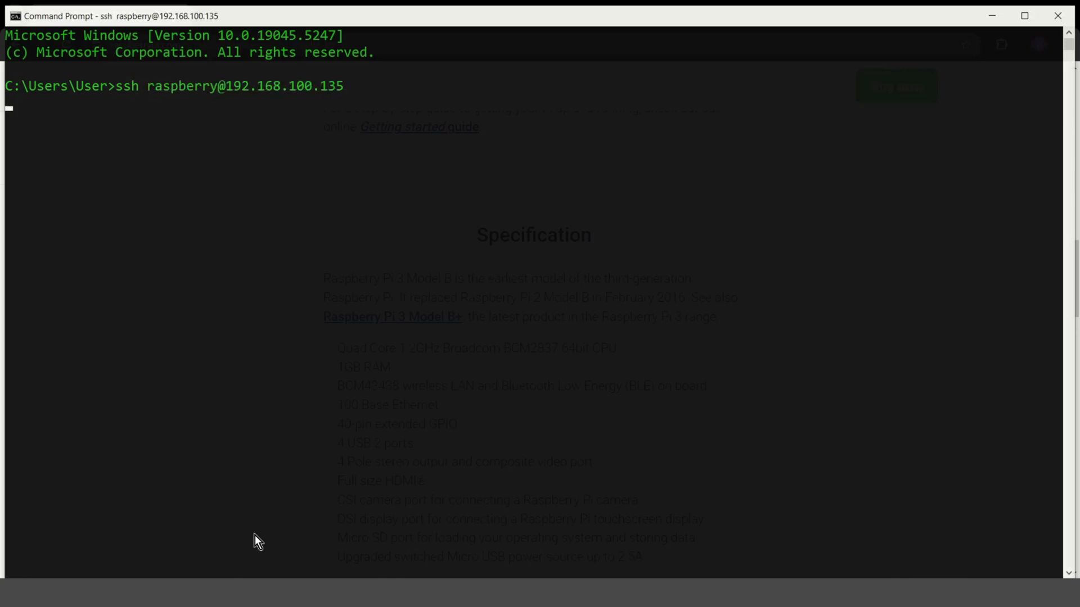
text(yes/no/[fingerprint])? yes)
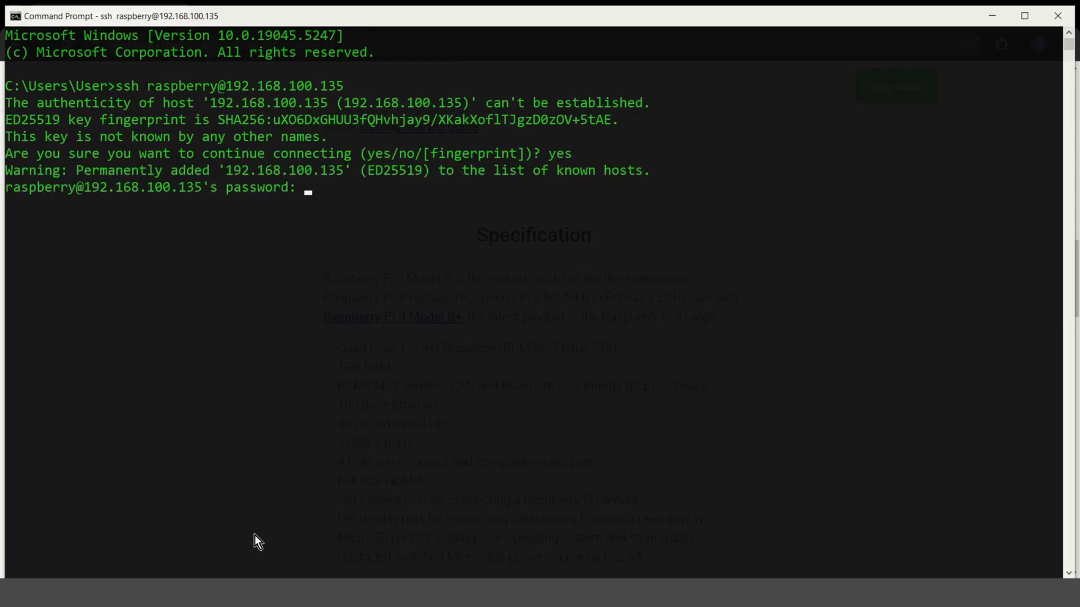
key(Enter)
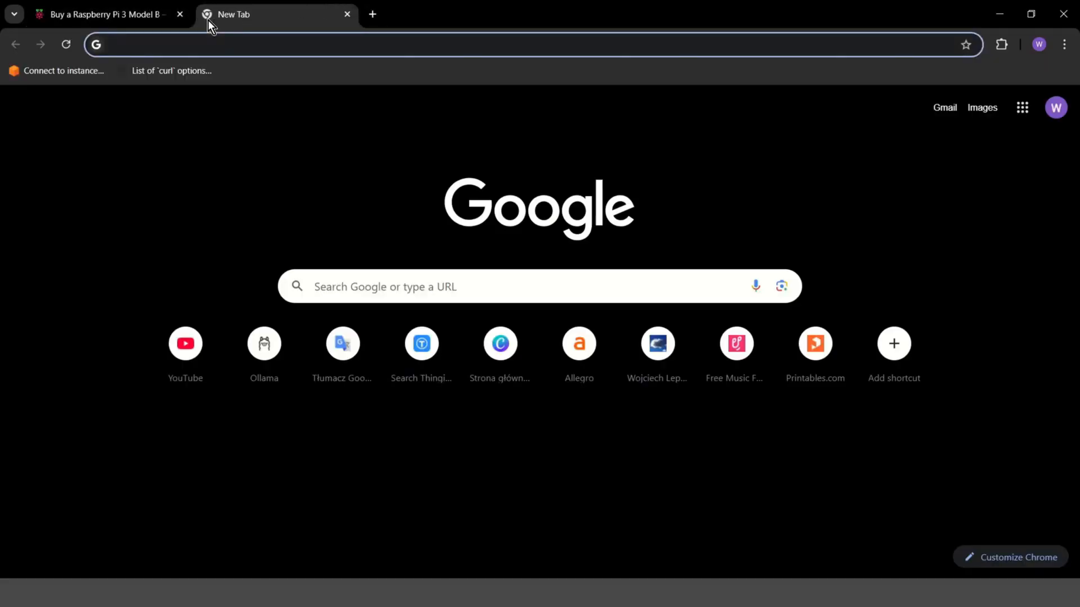
From Ollama's download page copy the Linux install command and open the manual install docs.
click(263, 344)
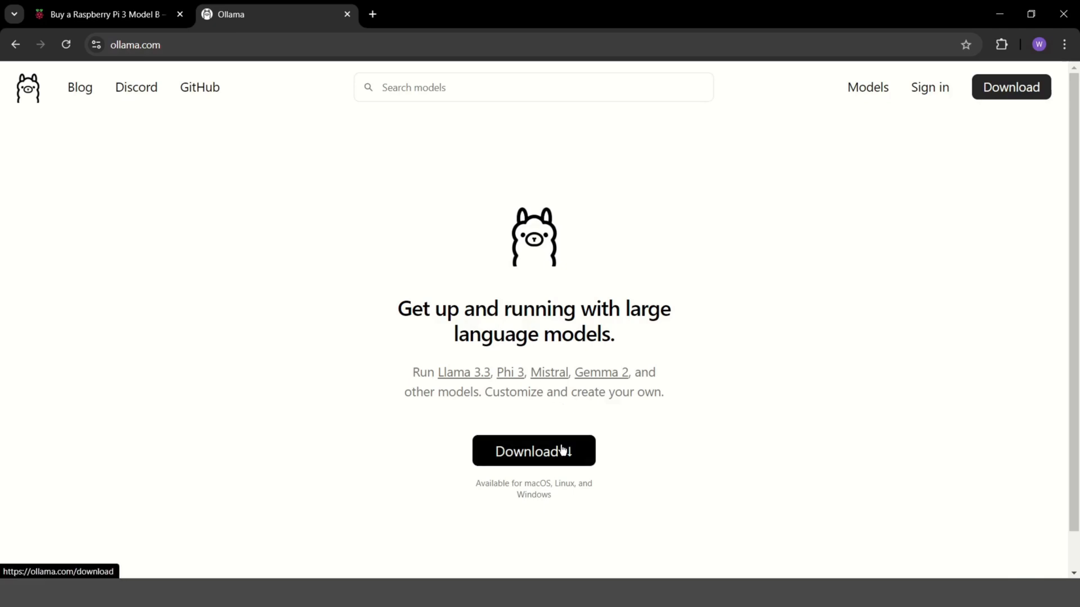
click(533, 451)
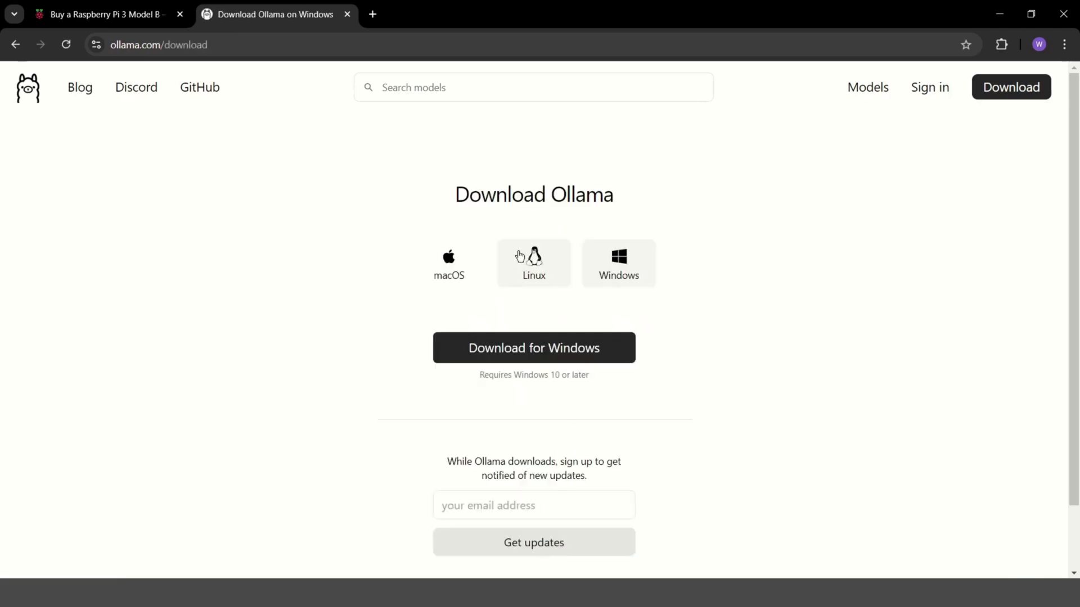
click(533, 262)
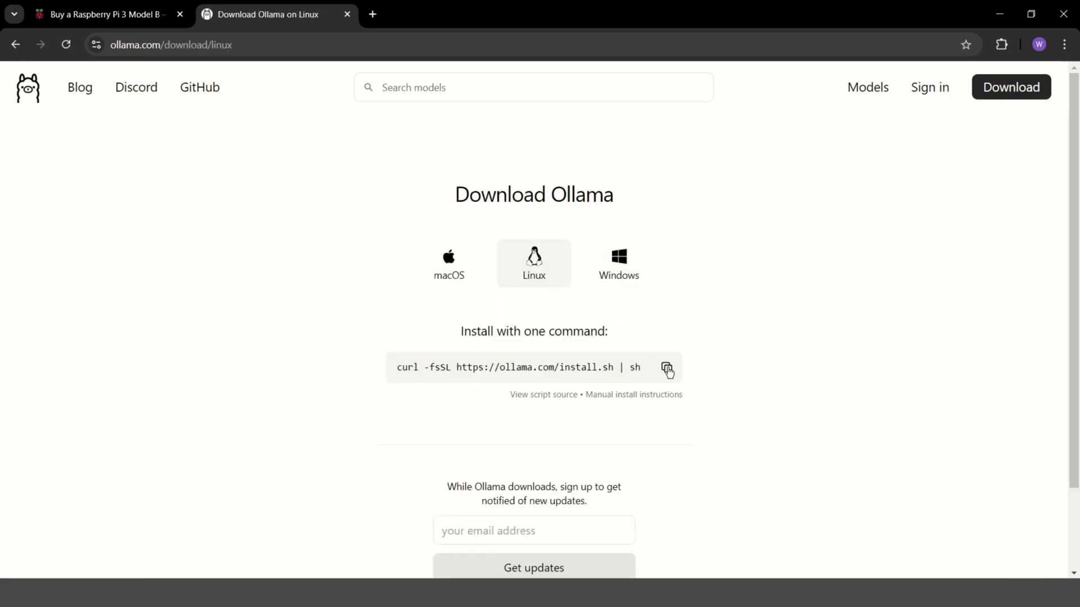
click(666, 367)
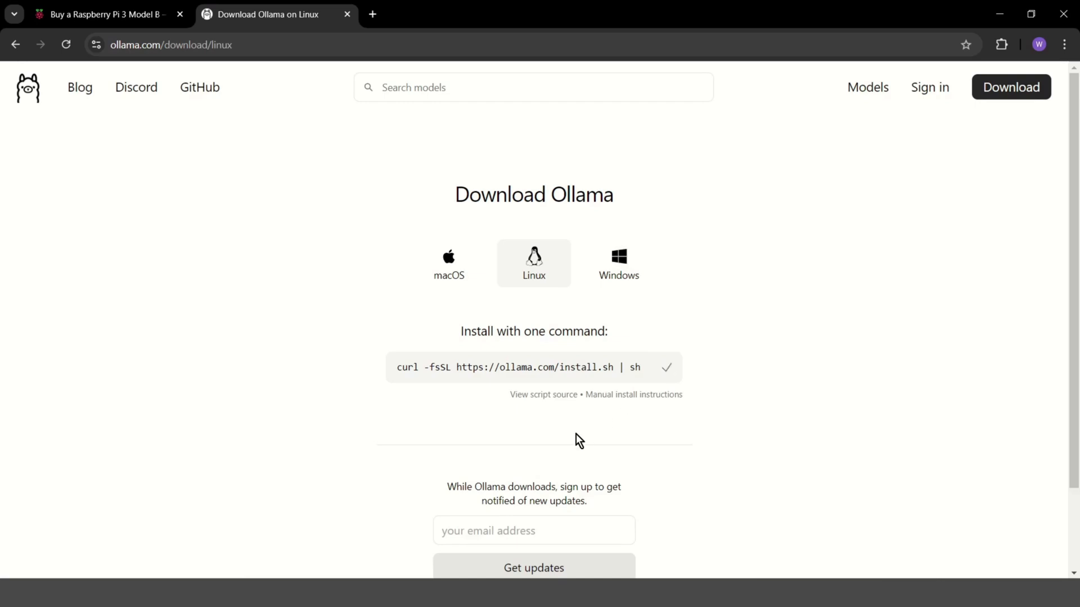
click(633, 395)
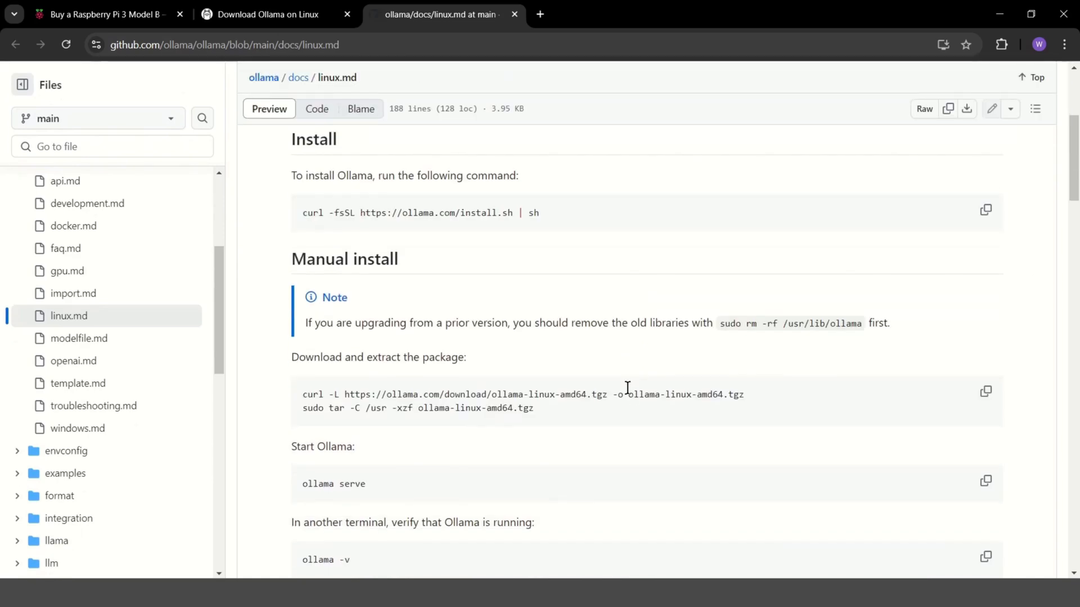
mouse_move(424, 427)
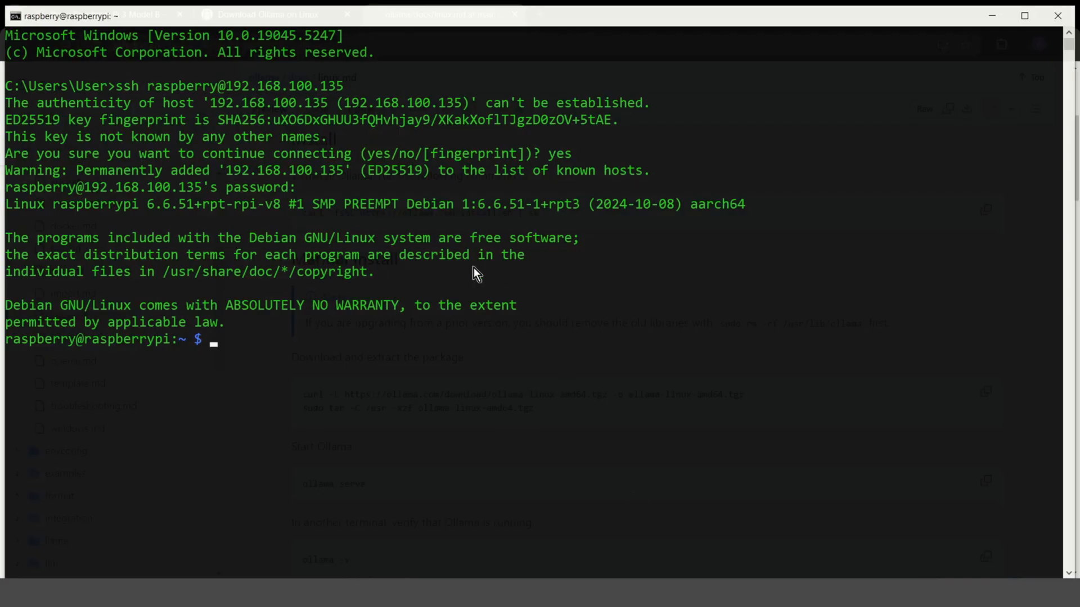
text(curl -fsSL https://ollama.com/install.sh | sh)
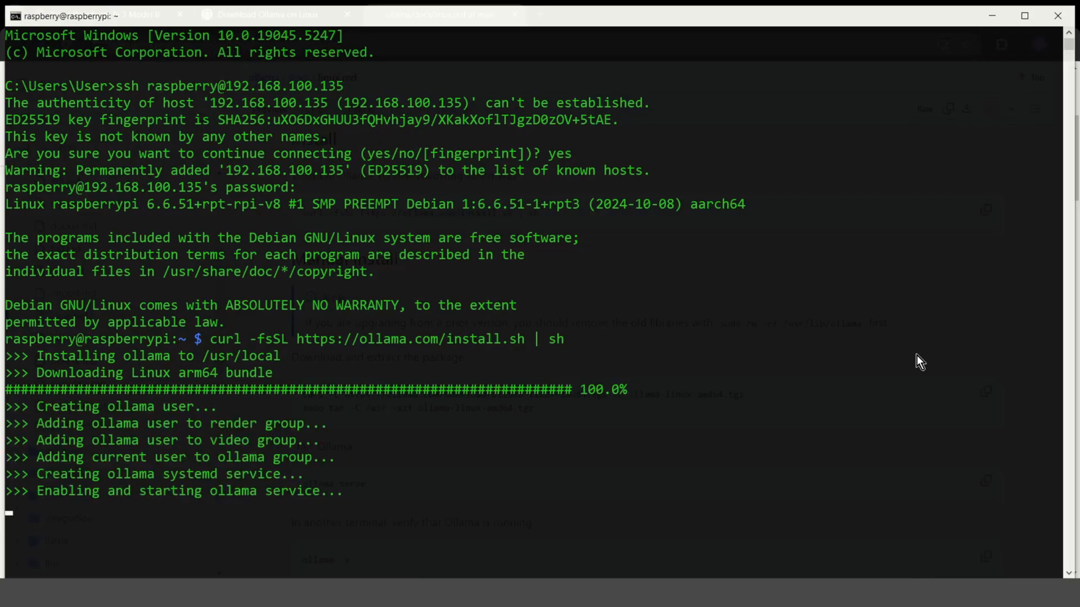
scroll(down, 3)
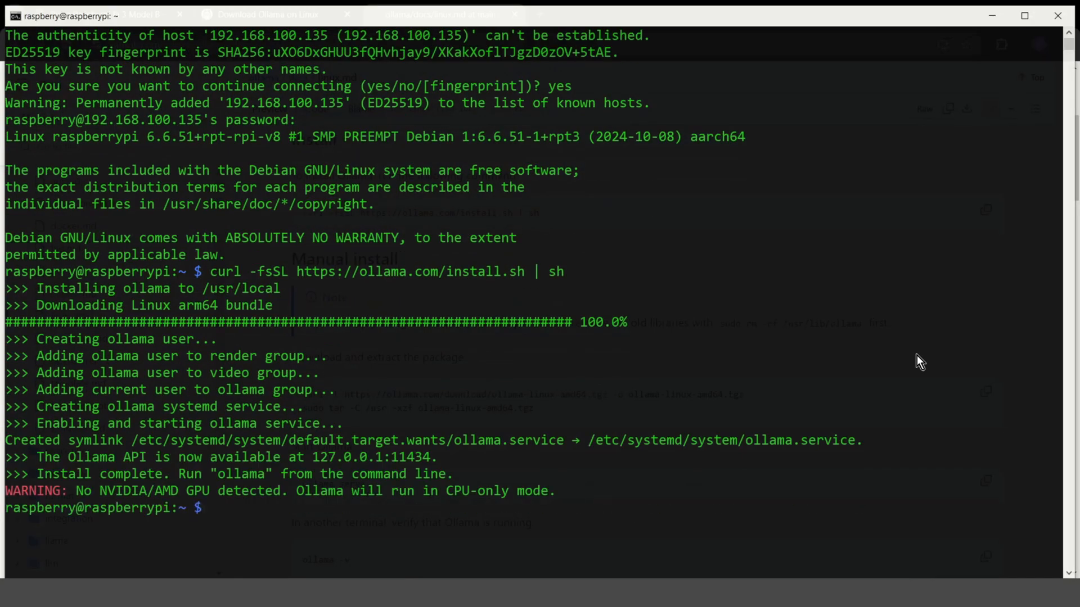
text(c)
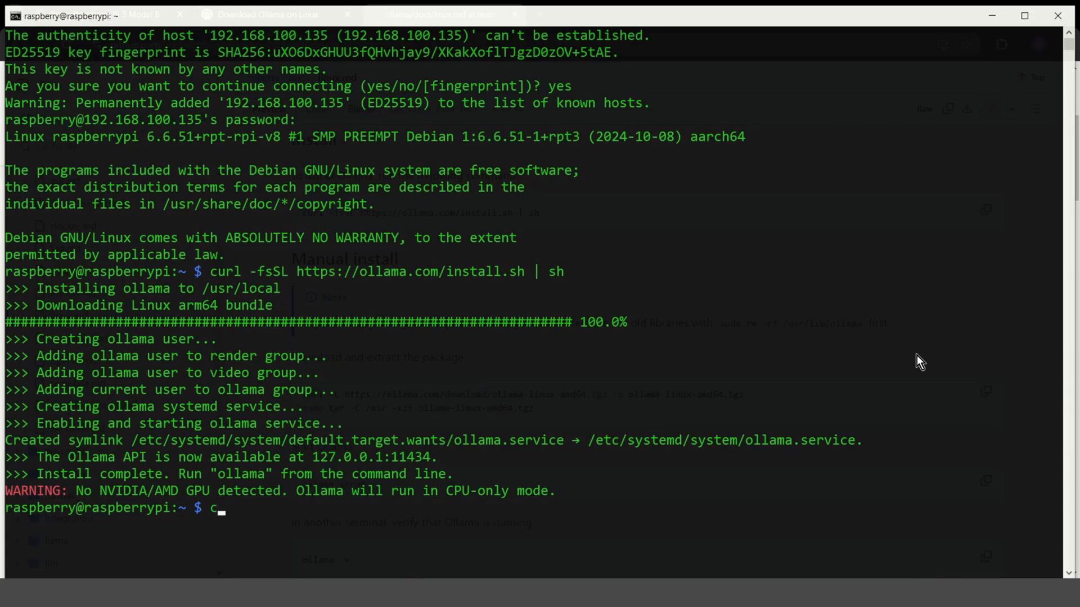
text(lear)
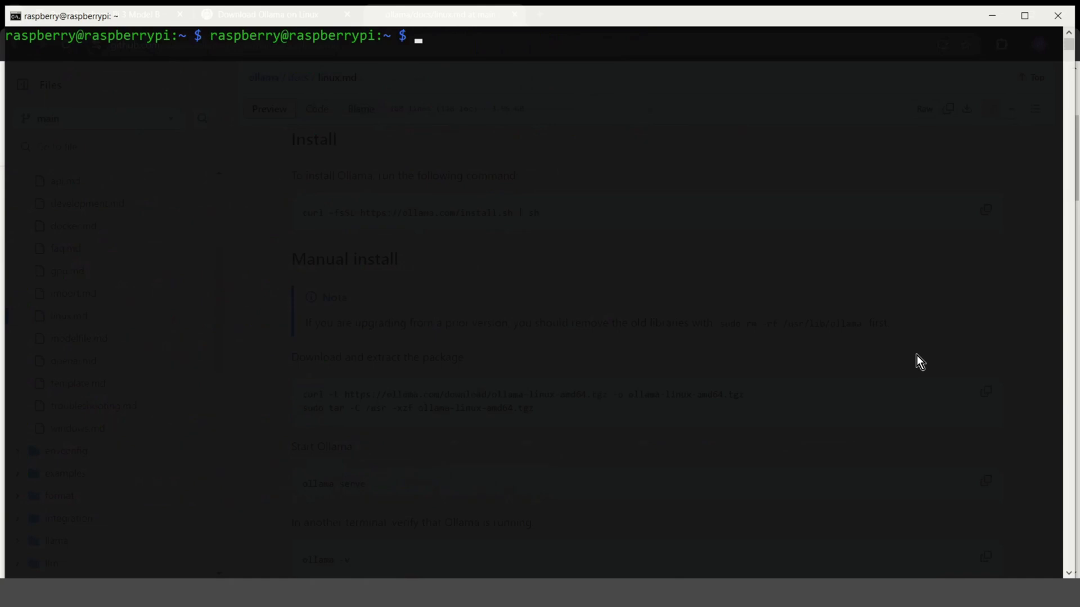
mouse_move(1062, 63)
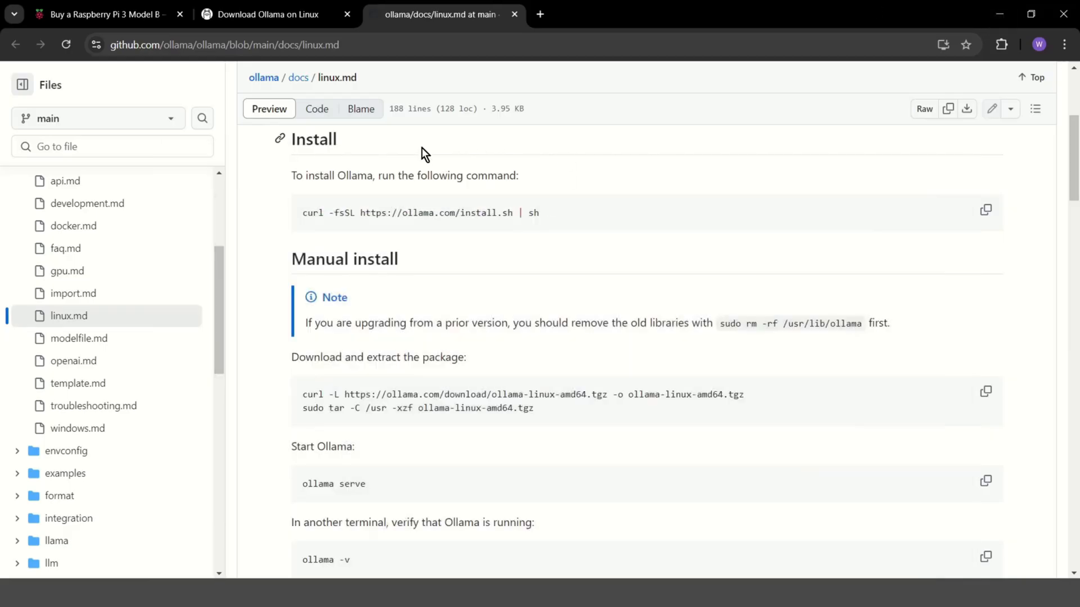
Browse the Ollama models list and open the qwen2.5 model page.
click(276, 14)
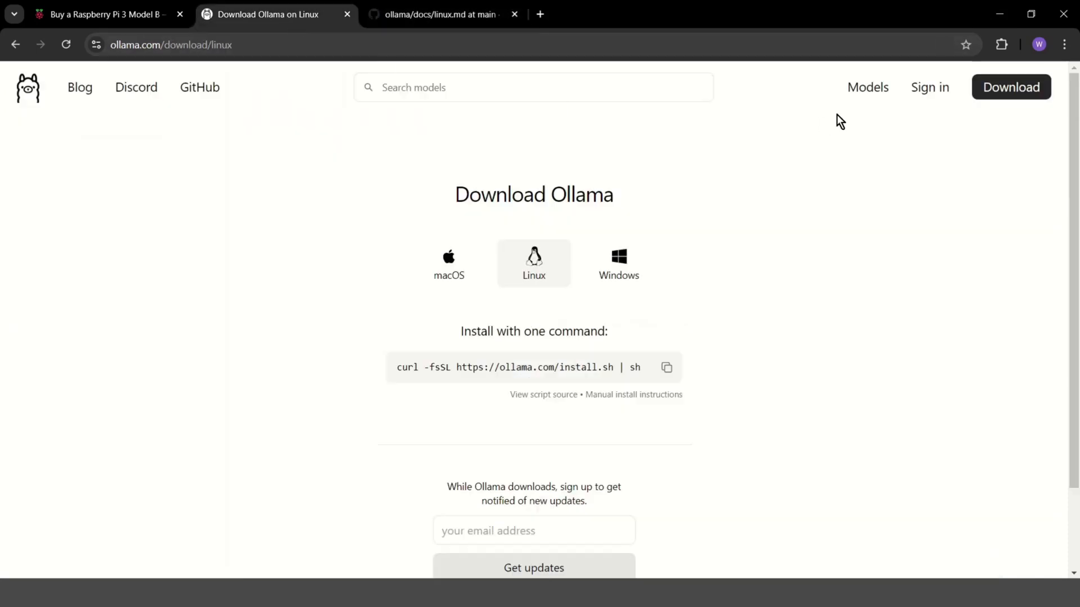
click(867, 87)
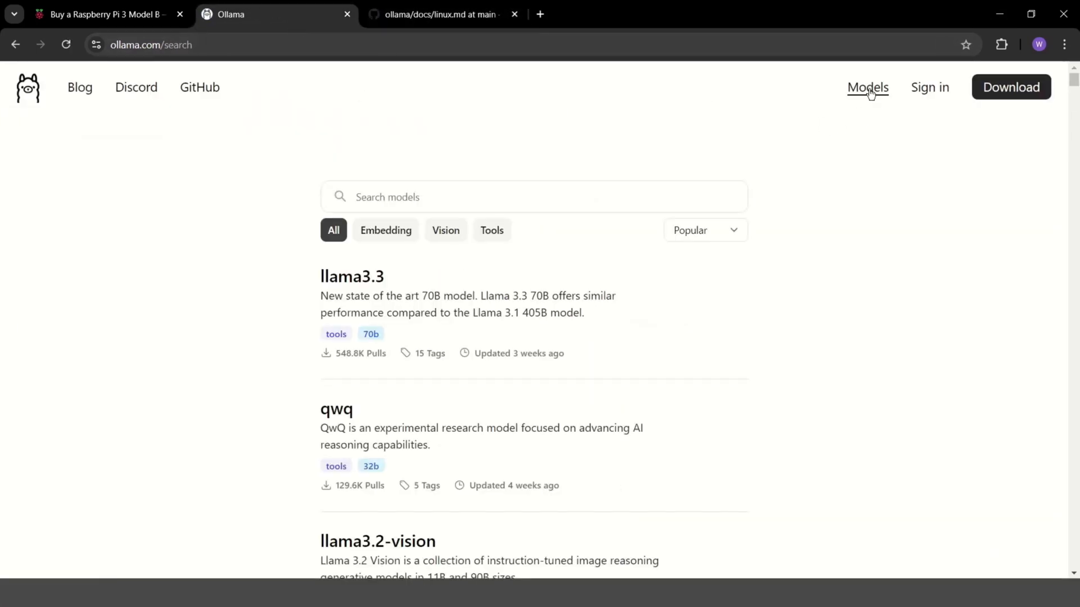
scroll(down, 3)
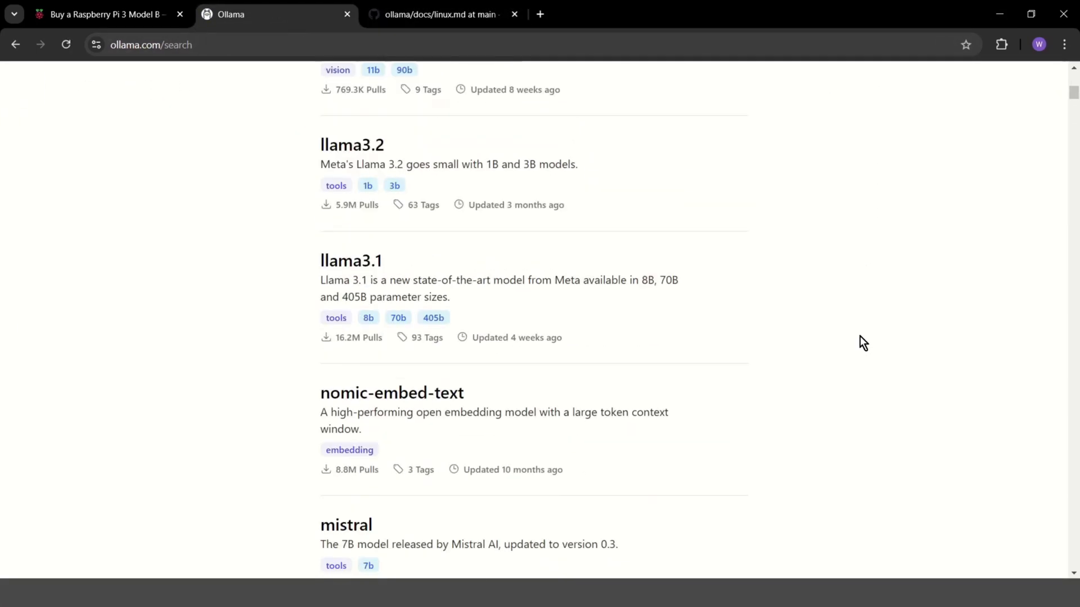
scroll(down, 3)
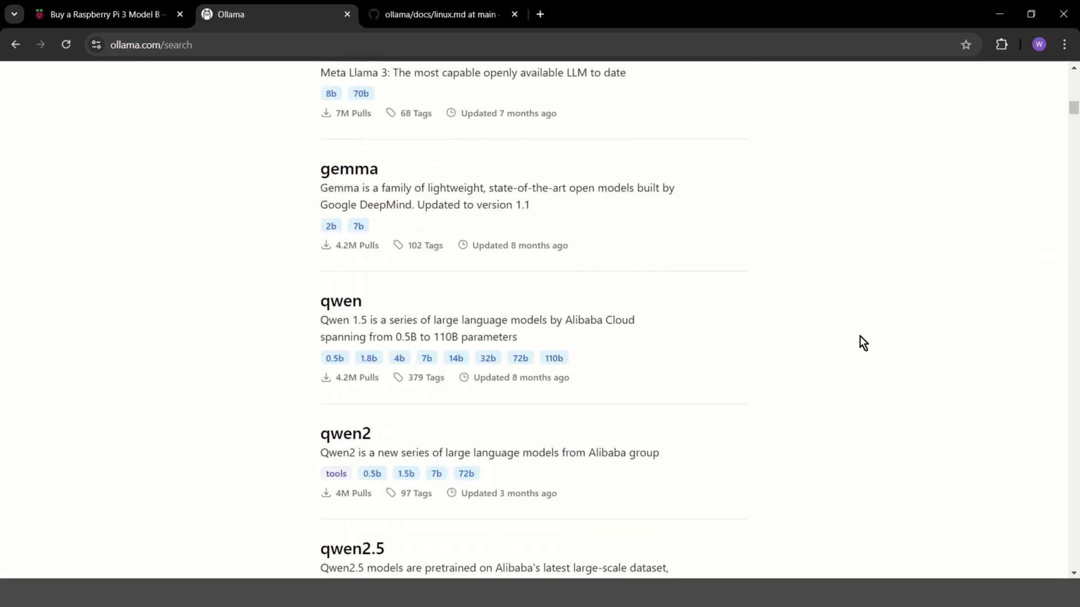
scroll(down, 3)
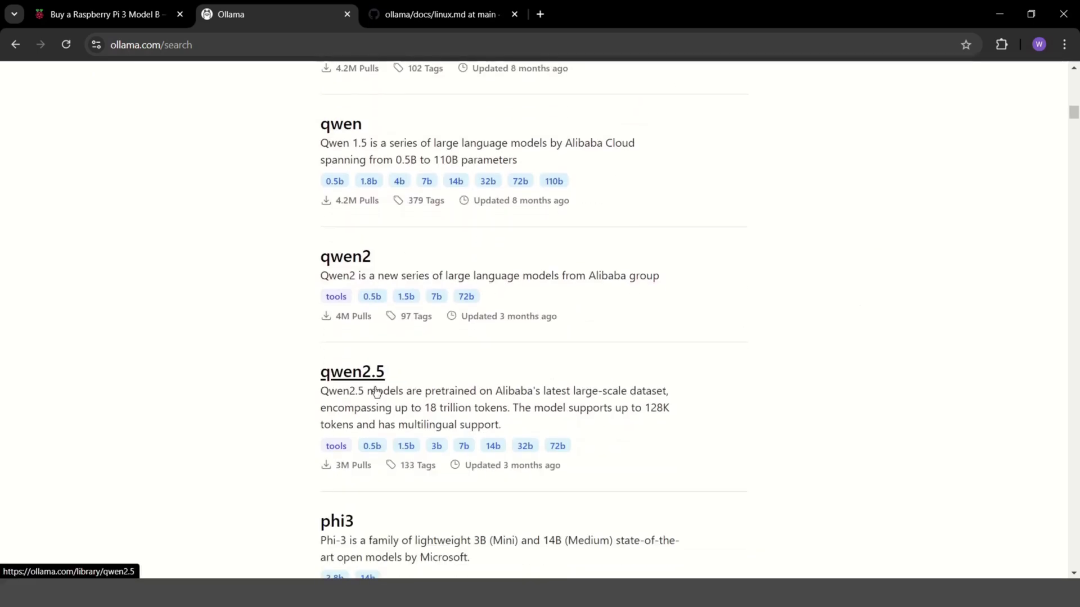
click(350, 371)
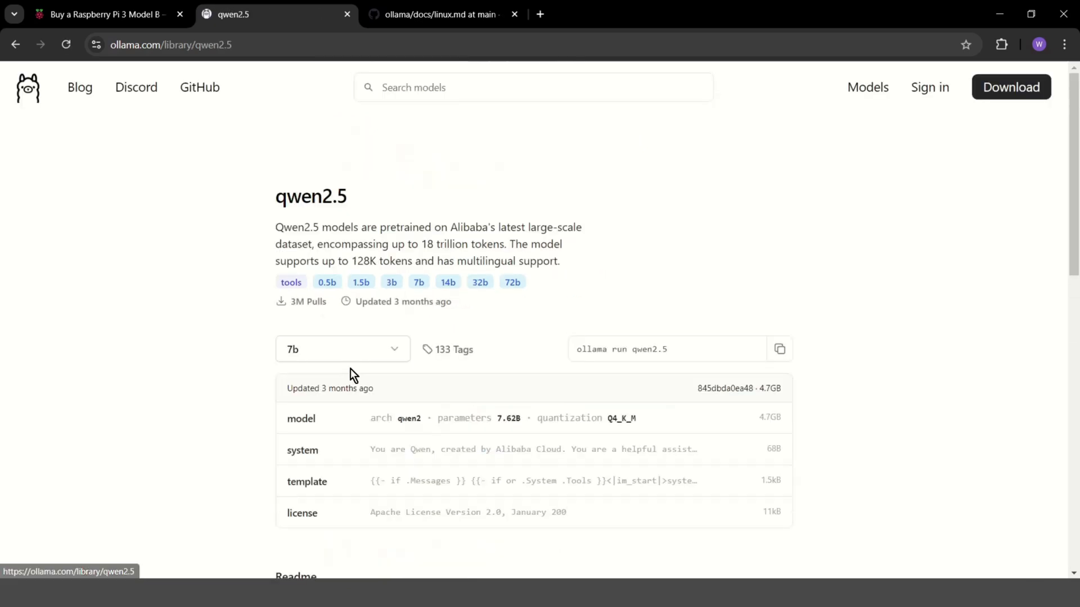
Pick the 0.5b size from the qwen2.5 size dropdown.
click(342, 349)
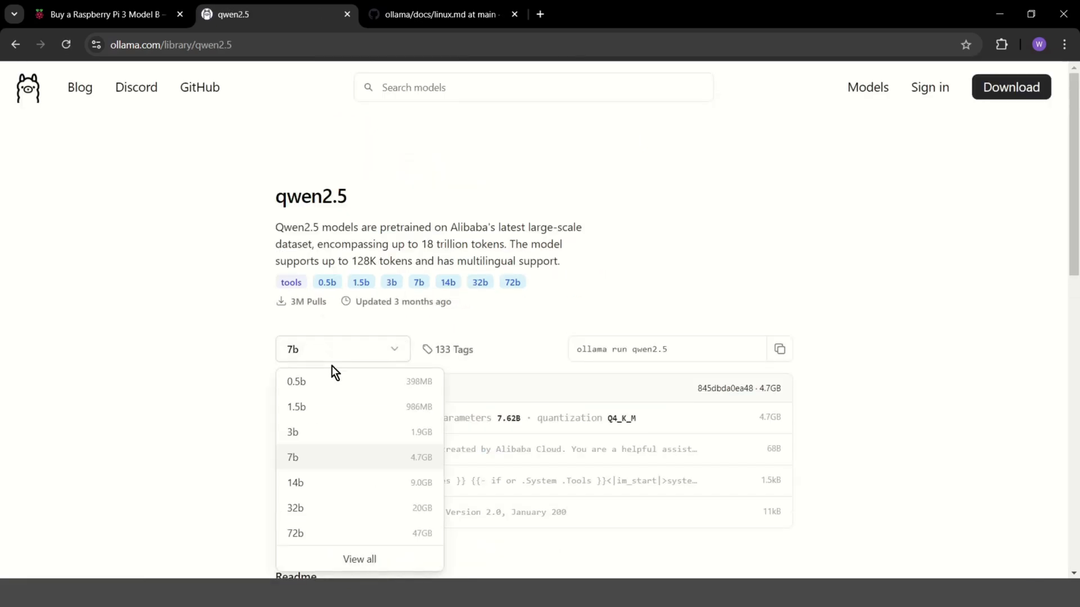
click(296, 382)
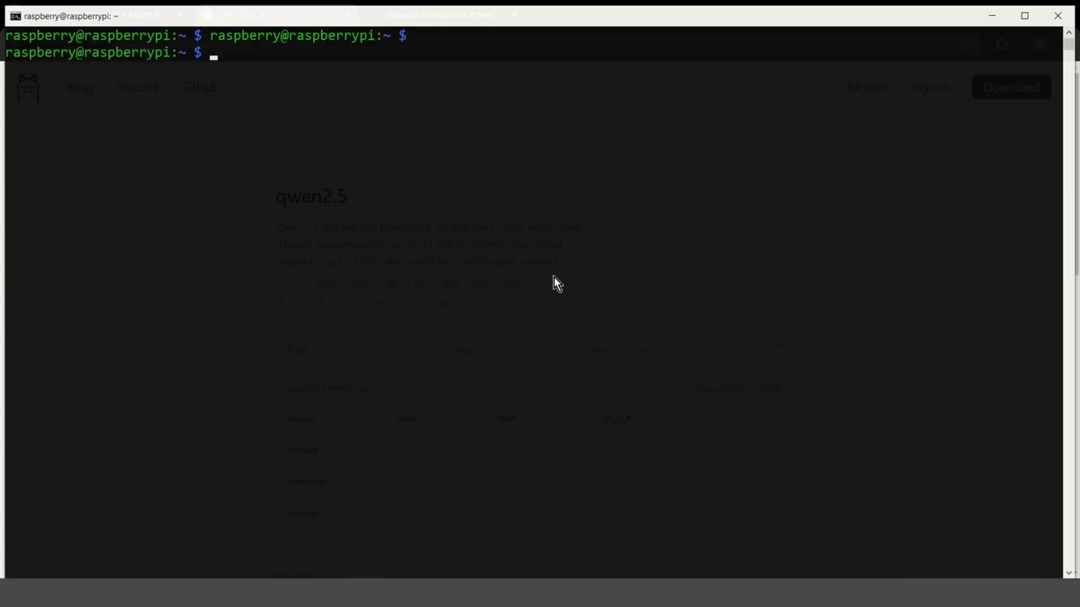
Run ollama run qwen2.5:0.5b, ask 'what is ai ?', then interrupt the answer with Ctrl+C.
text(ollama run qwen2.5:0.5b)
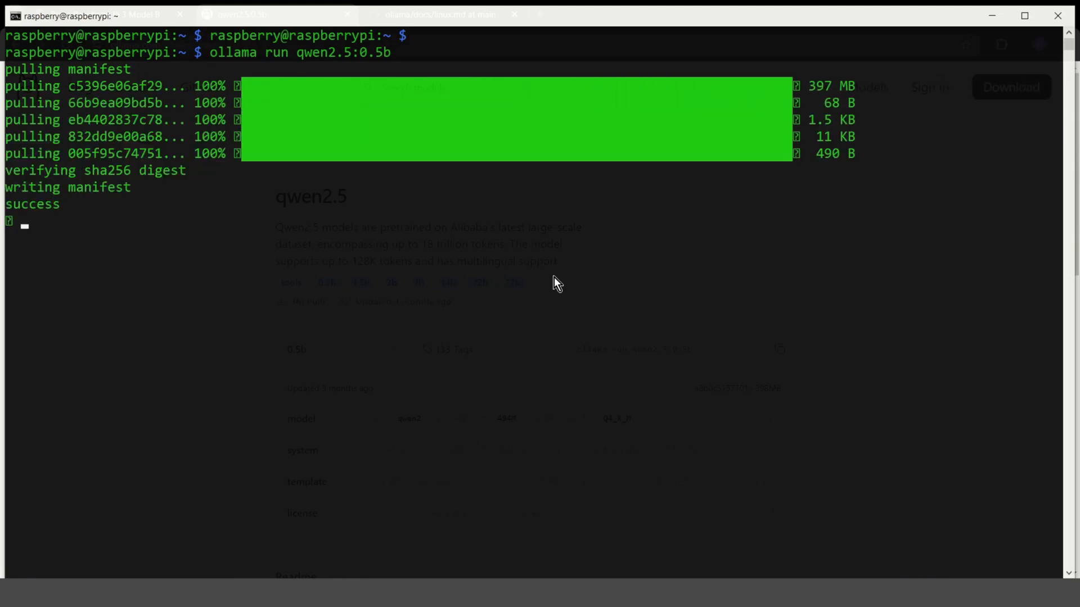
text(what is ai ?)
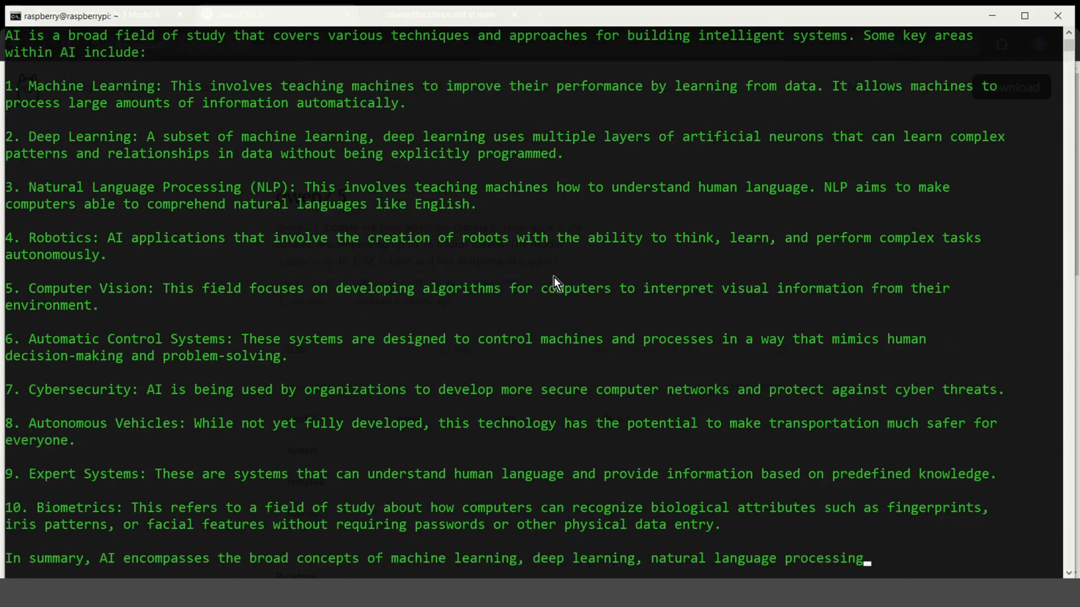
key(ctrl+c)
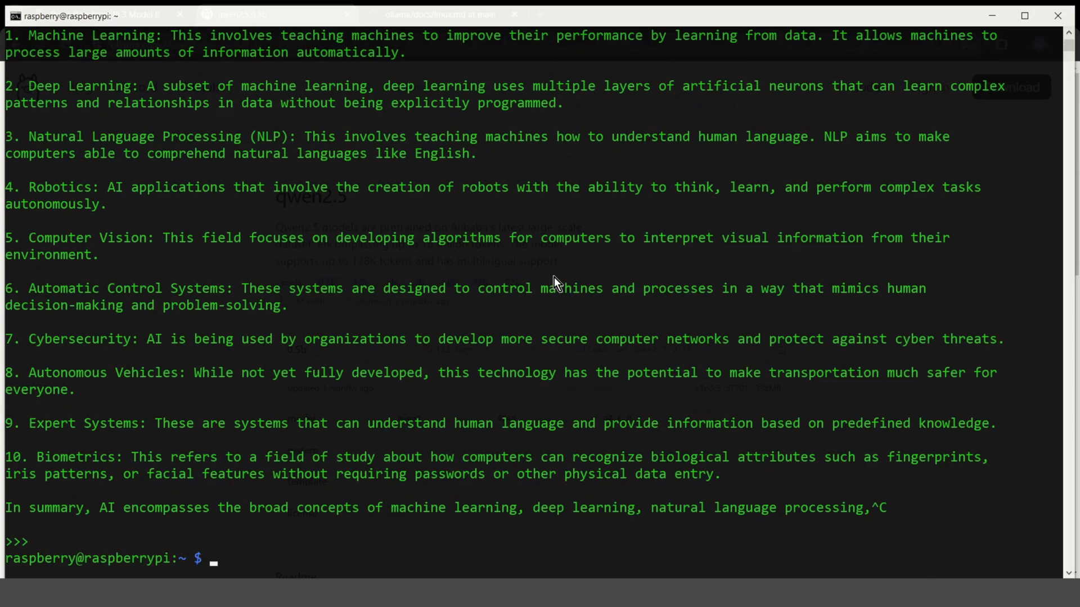
Run ollama run qwen2.5:0.5b --verbose and begin typing 'what do you want'.
text(ollama run qwen2.5:0.5b)
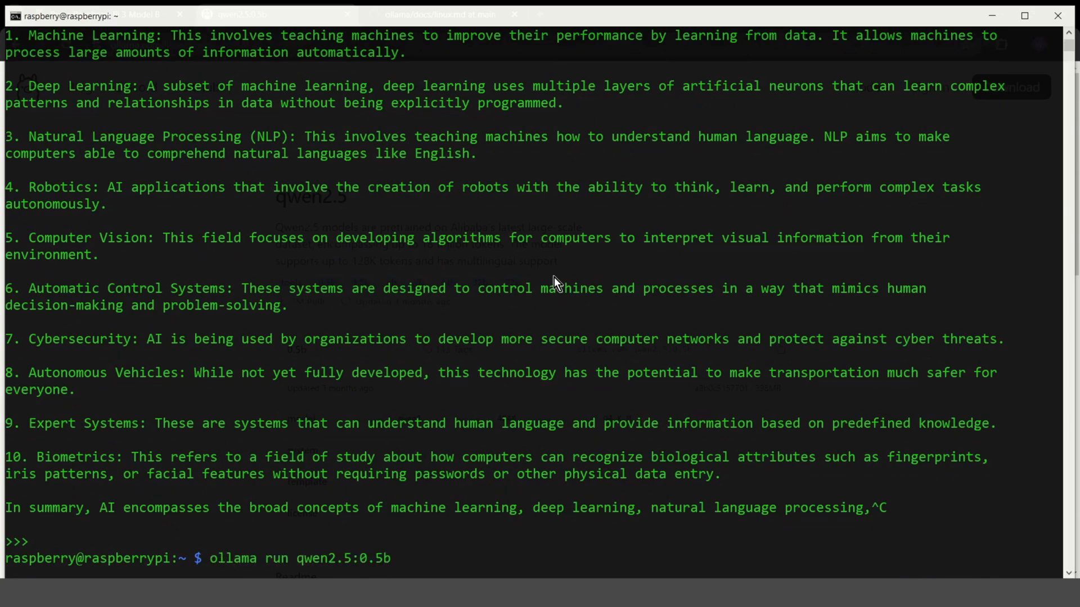
text(--verb)
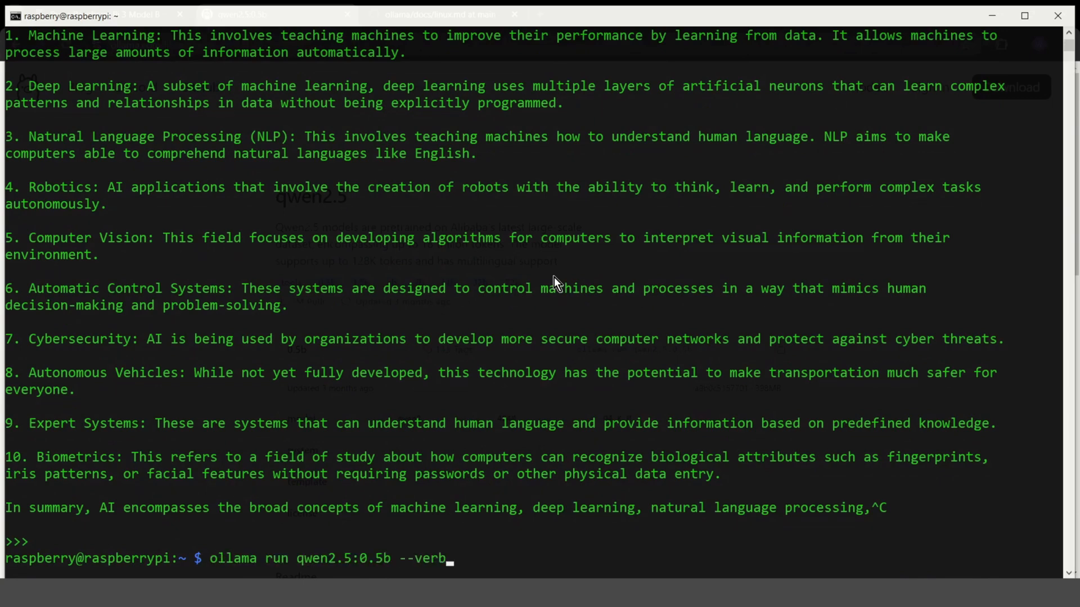
text(ose)
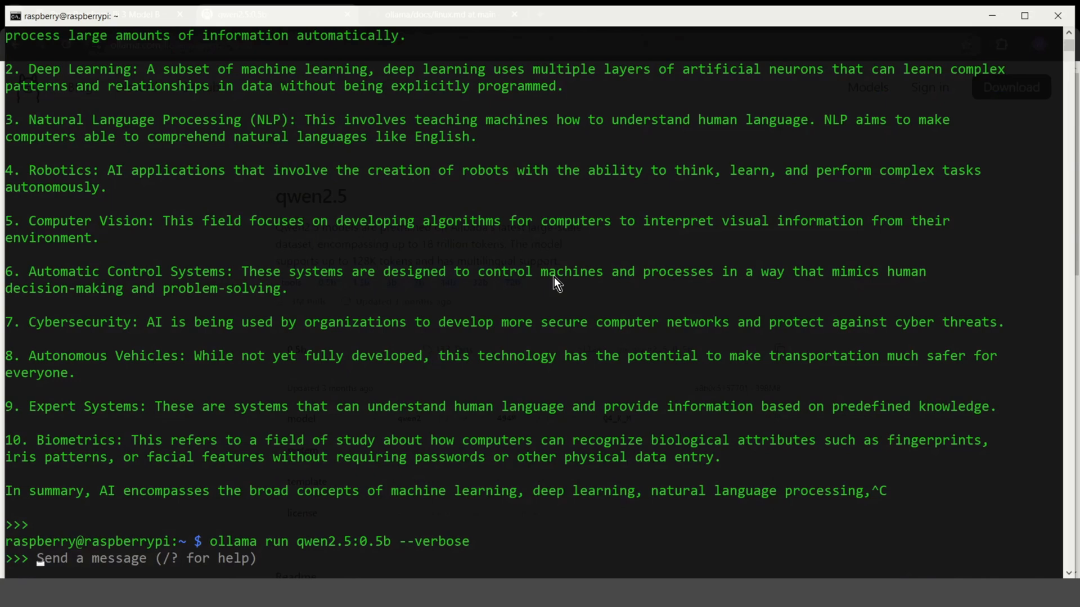
text(what do you want)
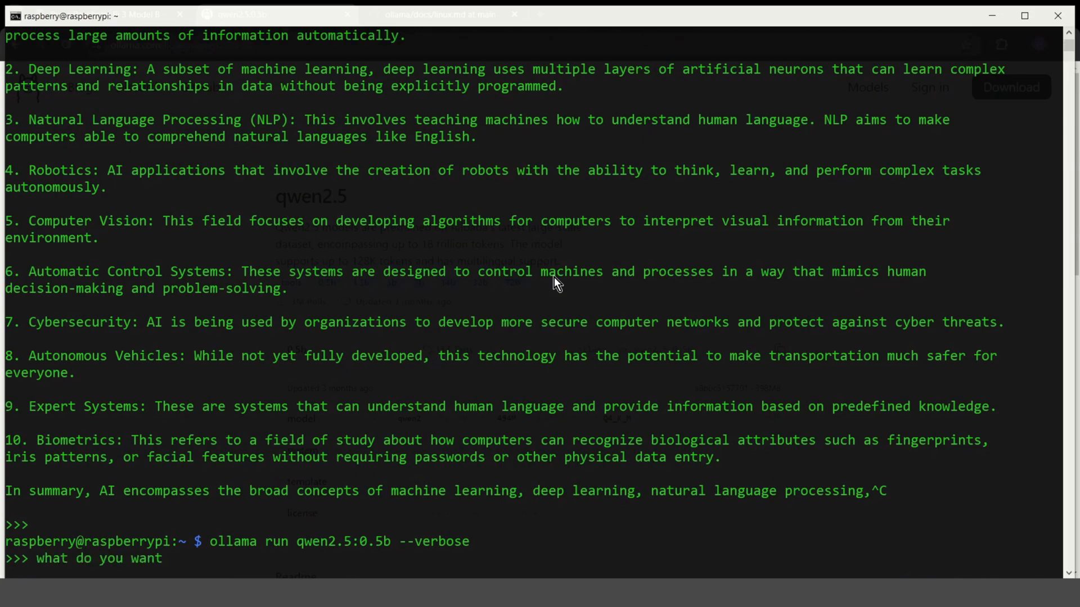
Ask qwen2.5:0.5b 'what do you want for christmas?' and read its reply.
text(for christmas?)
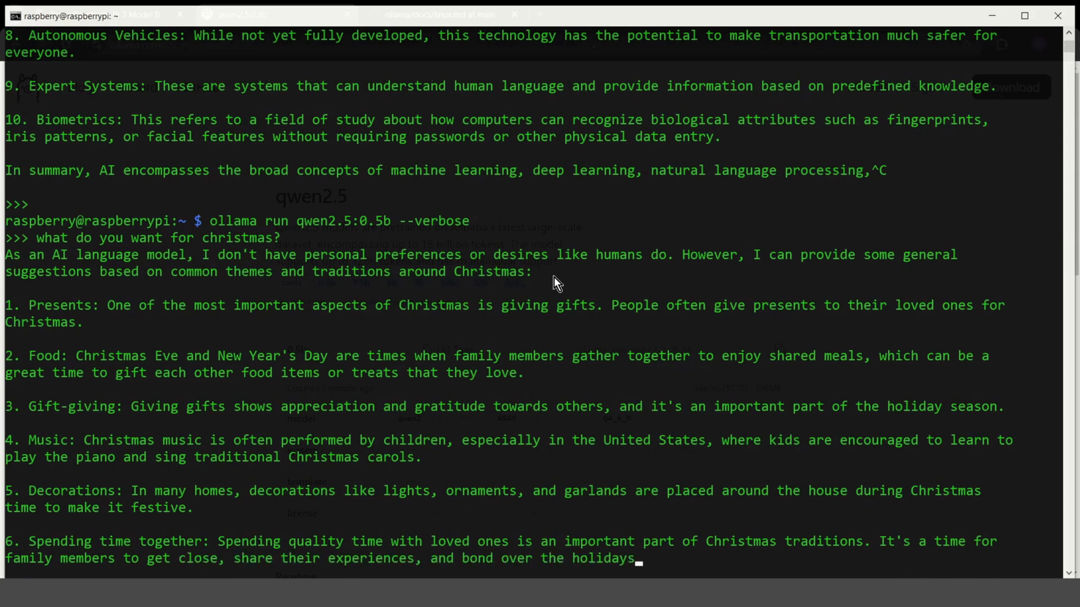
scroll(down, 3)
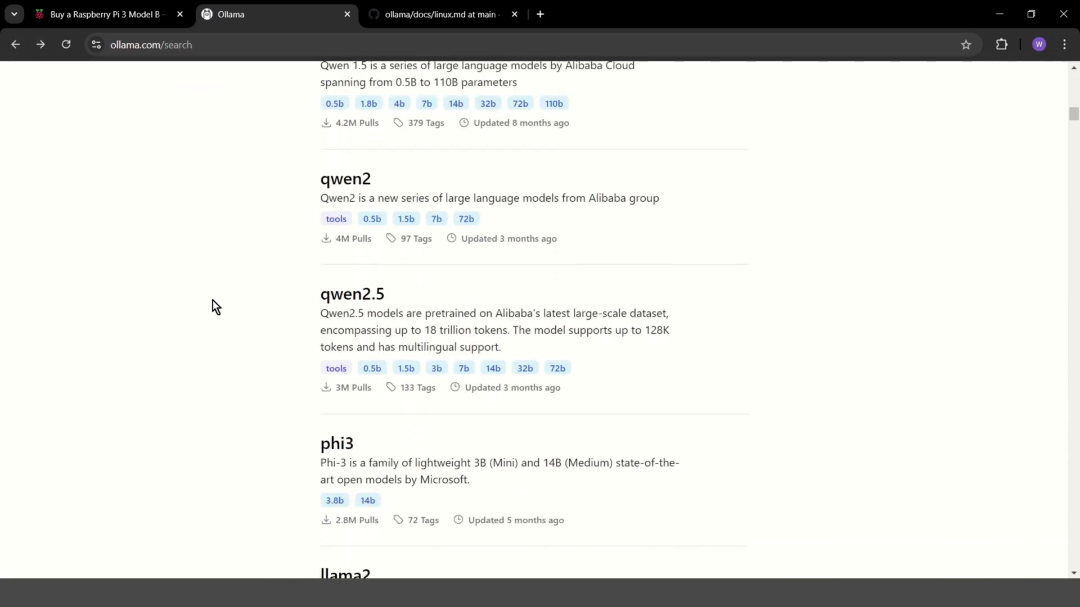
Find tinyllama in the model list and confirm it only comes in the 1.1b size.
scroll(down, 3)
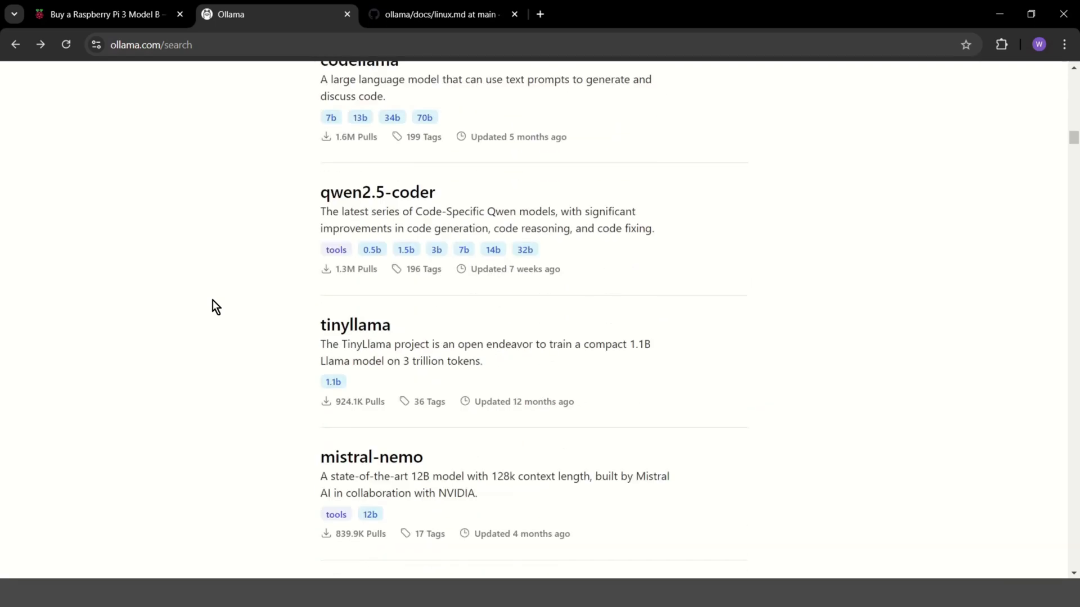
scroll(down, 3)
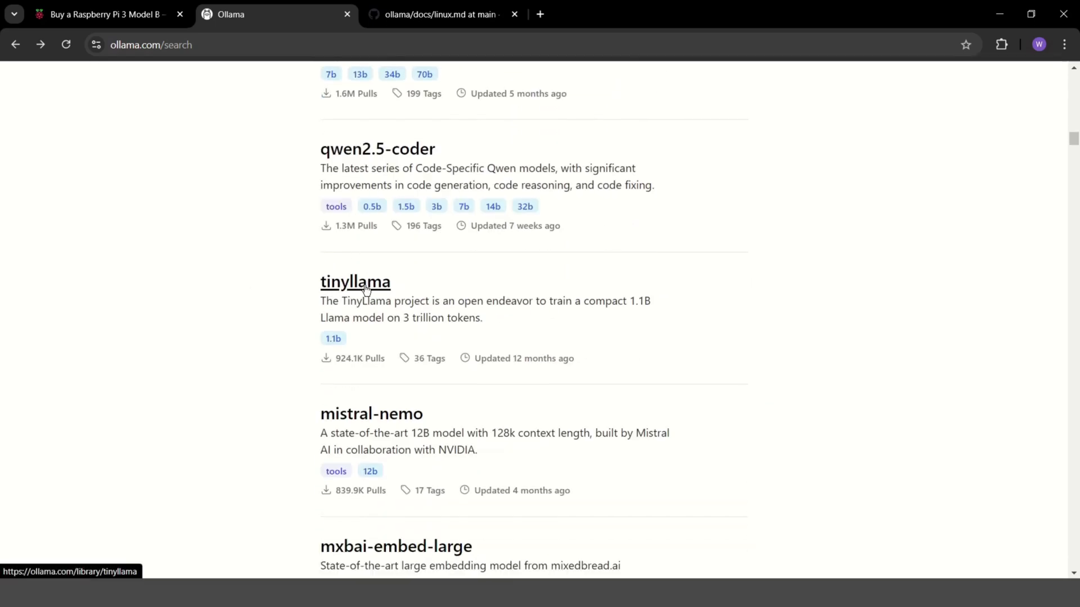
click(355, 281)
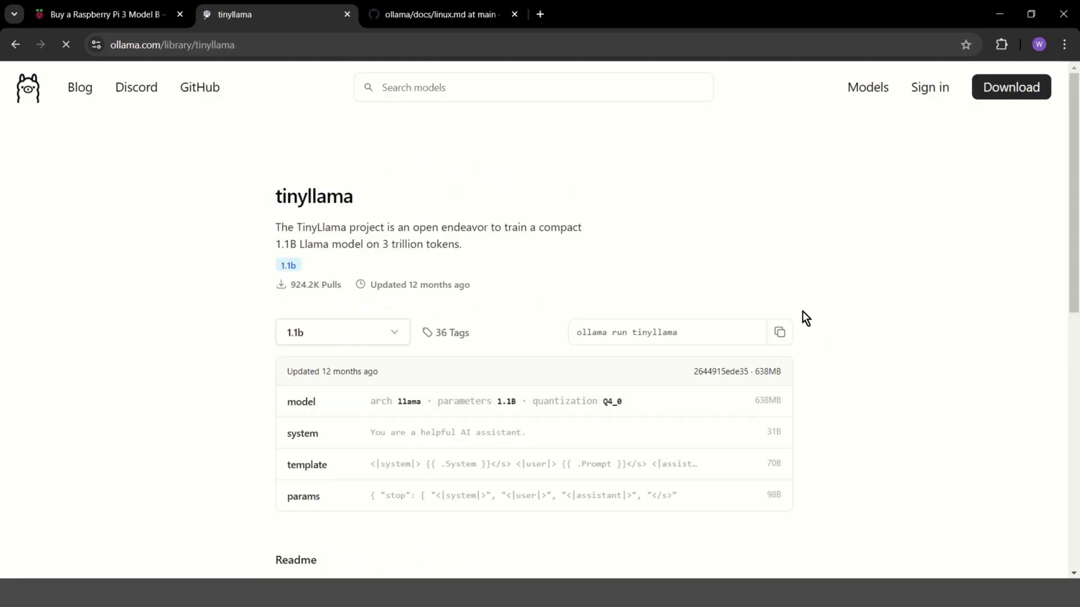
click(342, 331)
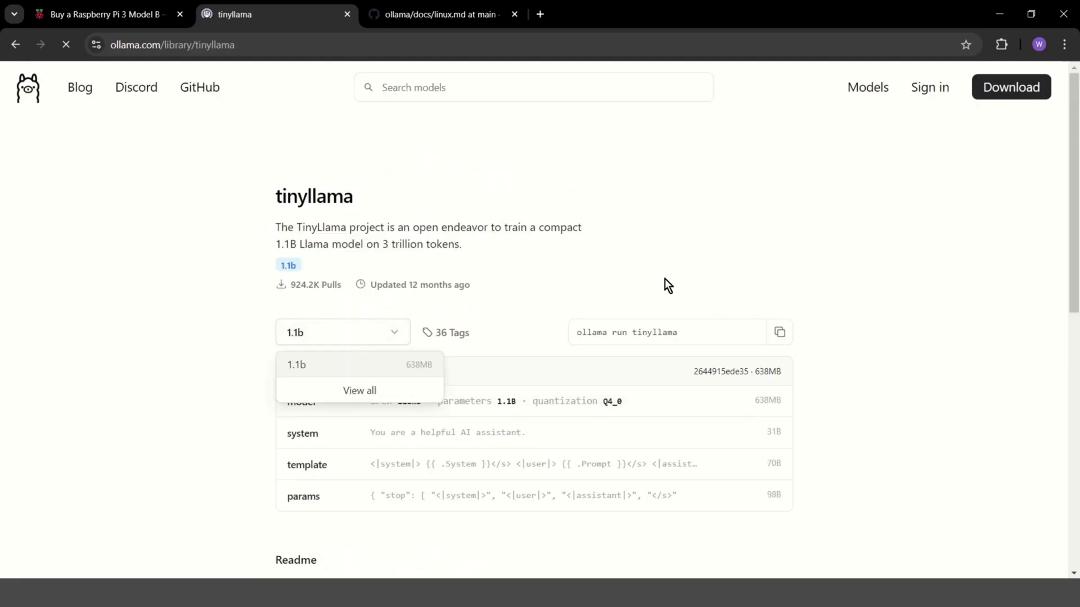
click(778, 331)
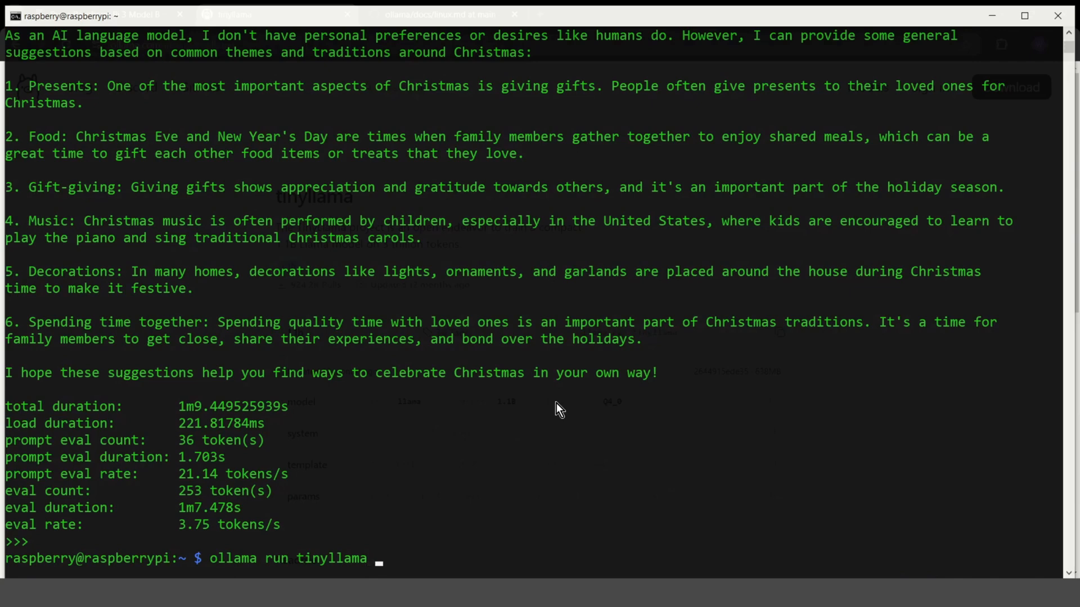
text(--verbose)
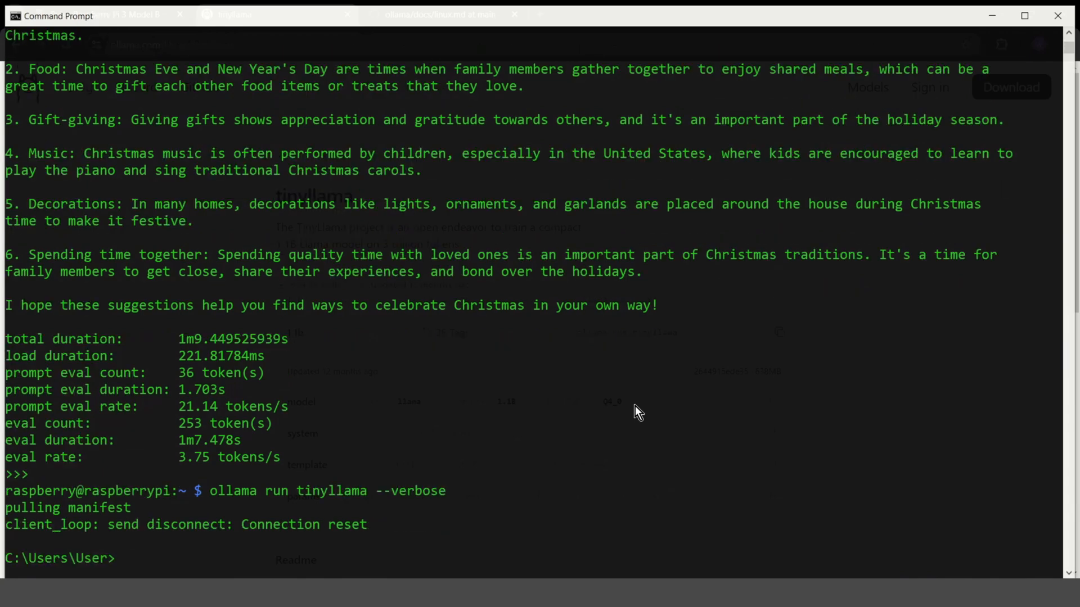
text(ssh raspberry@192.168.100.135)
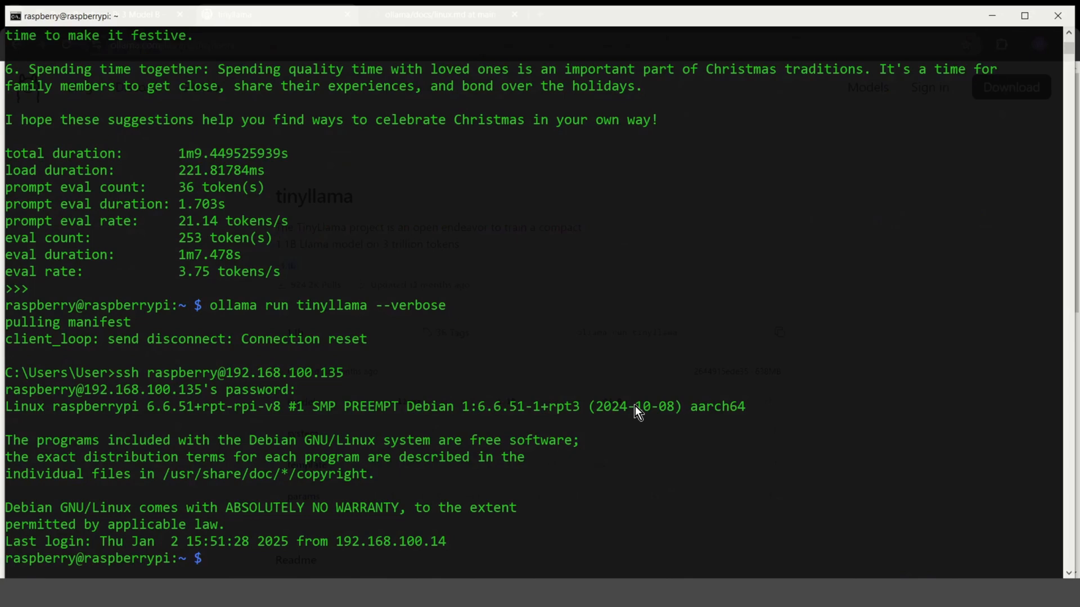
mouse_move(585, 523)
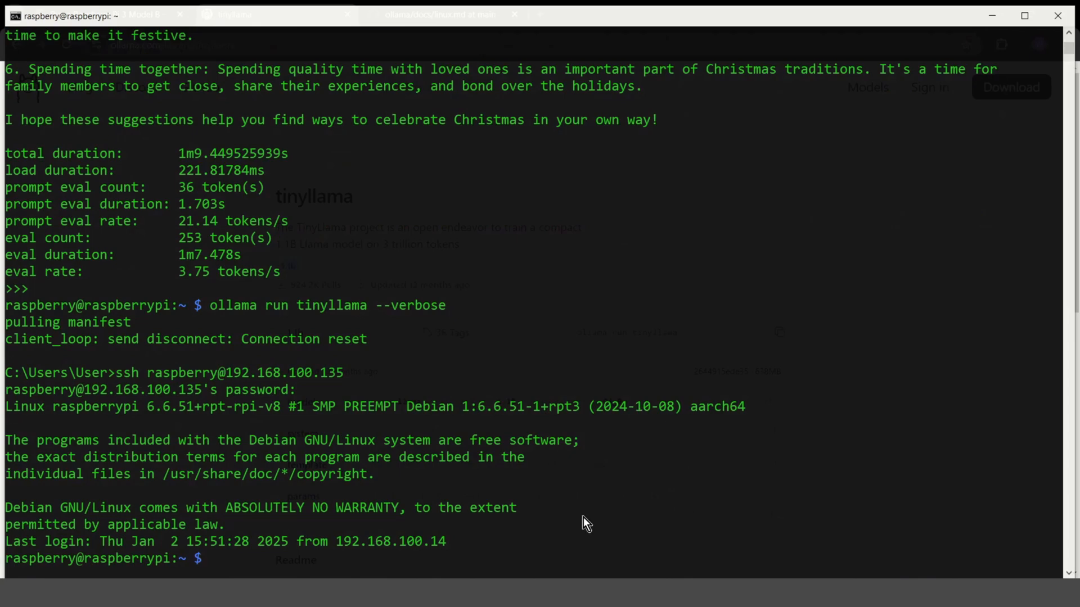
Run 'ollama run tinyllama --verbose' and read the 1.3 GiB vs 1.2 GiB out-of-memory error.
text(ollama run tinyllama)
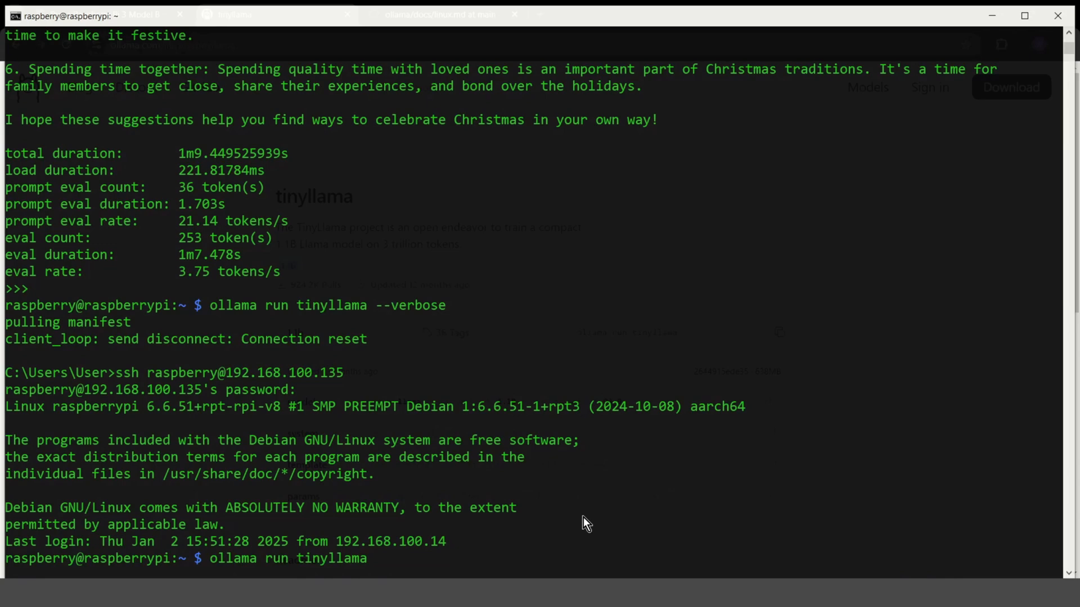
text(--verbose)
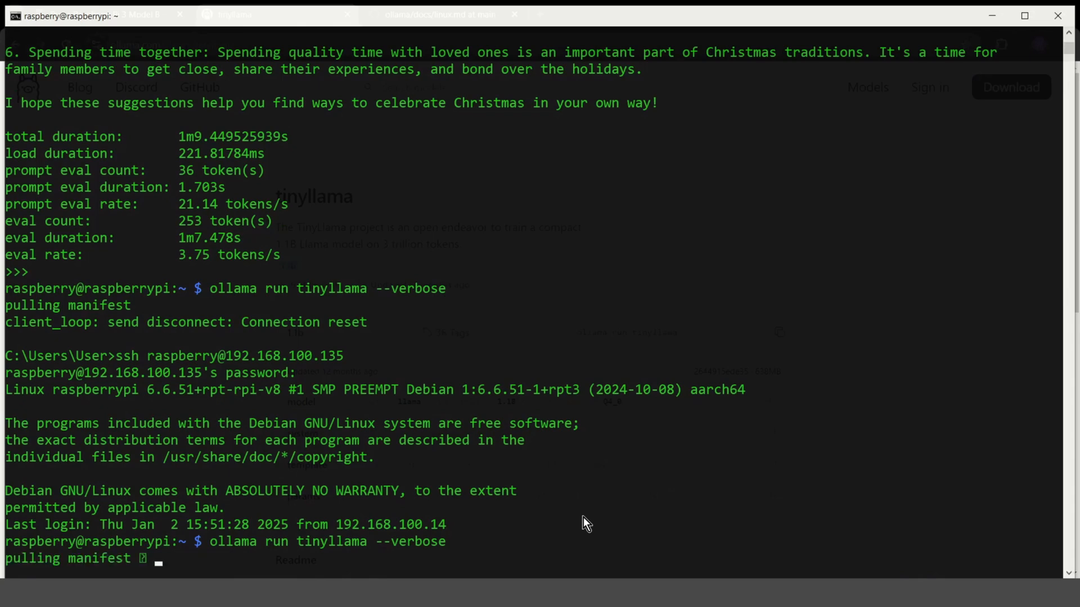
scroll(down, 3)
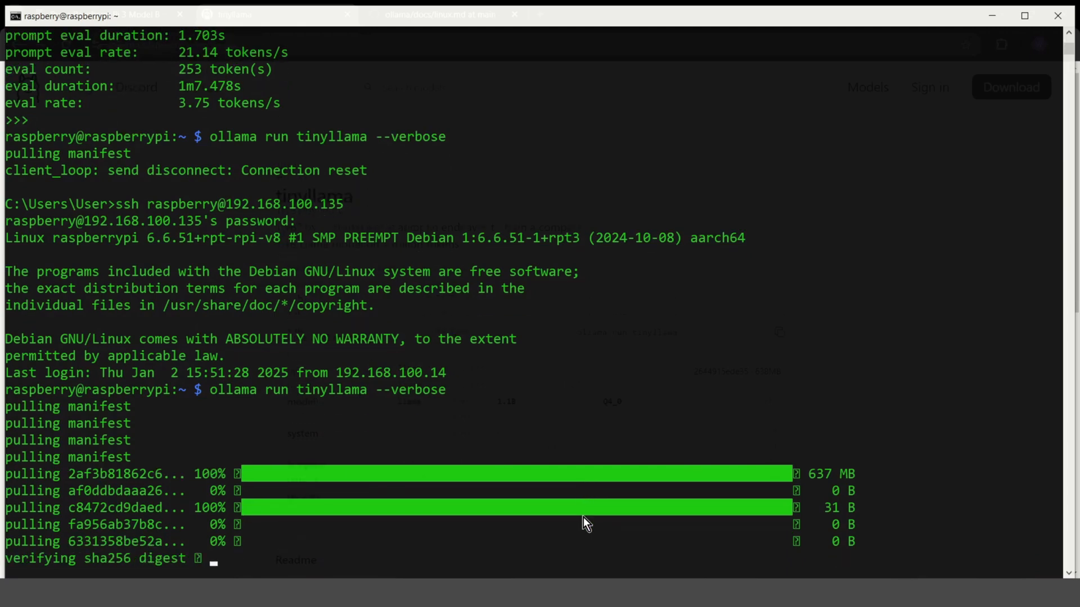
scroll(down, 3)
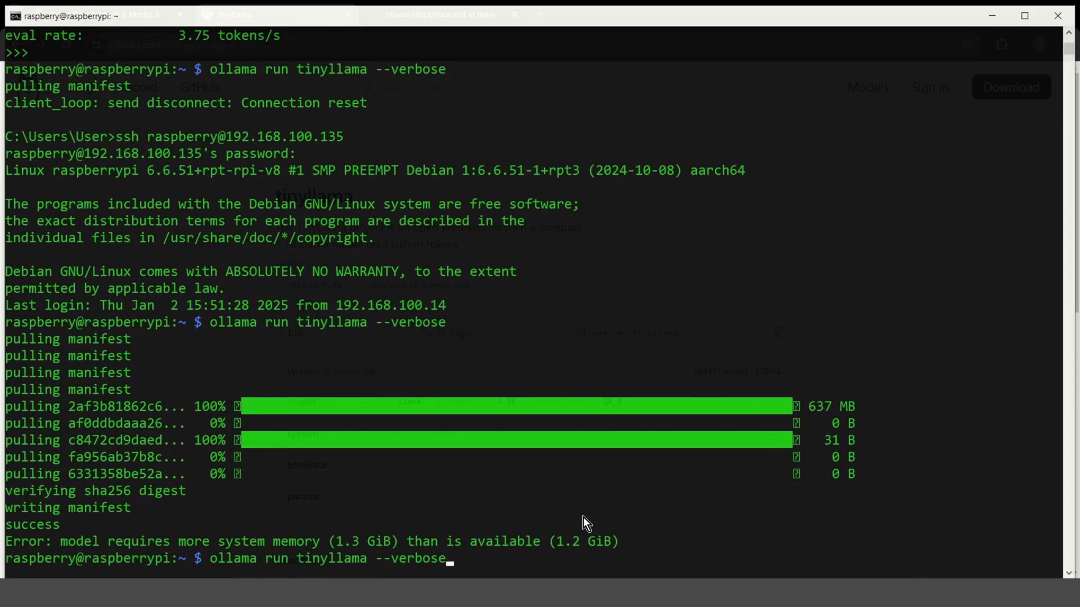
mouse_move(573, 563)
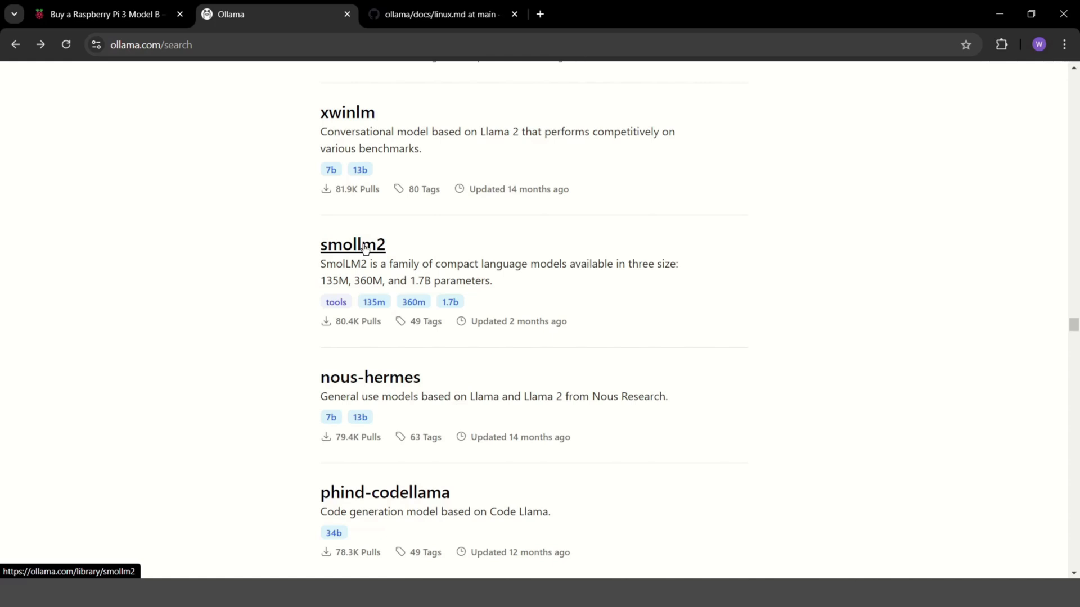
Choose the 135m version on the smollm2 model page, then return to the terminal.
click(352, 244)
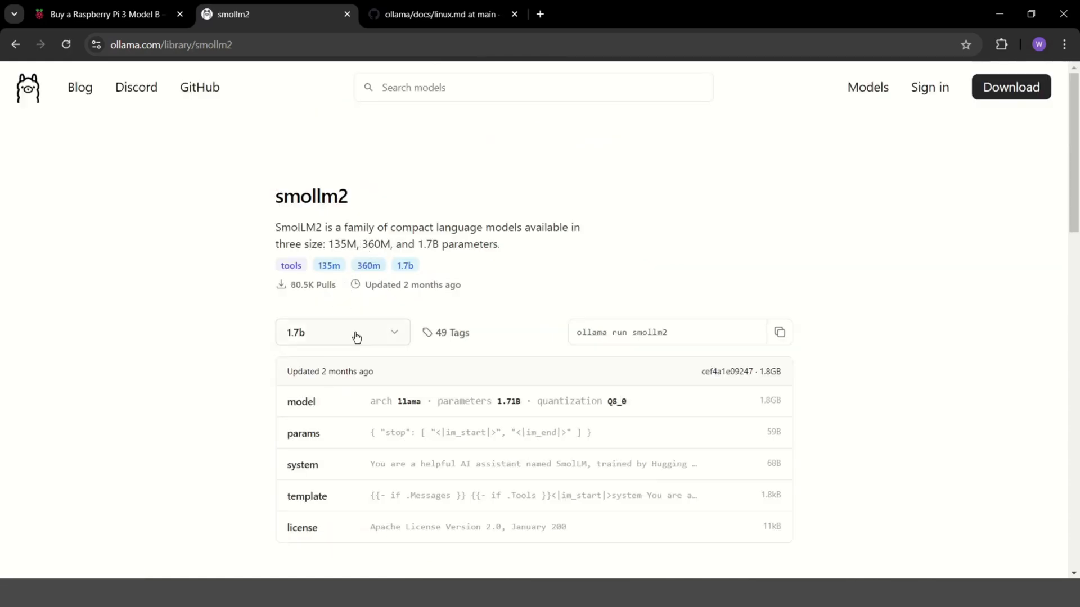
click(341, 333)
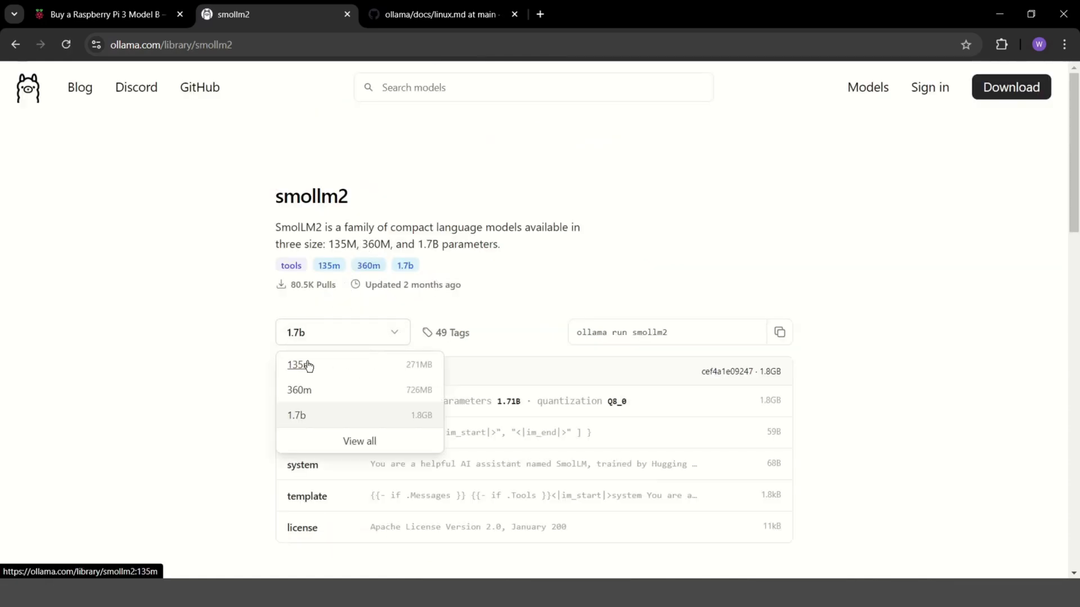
click(299, 364)
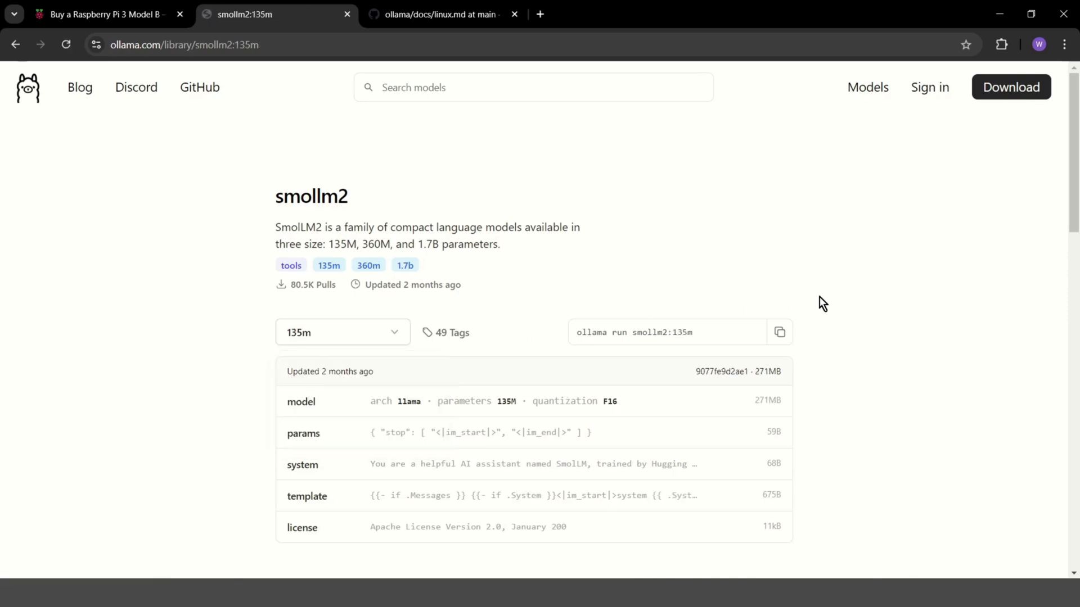
click(778, 332)
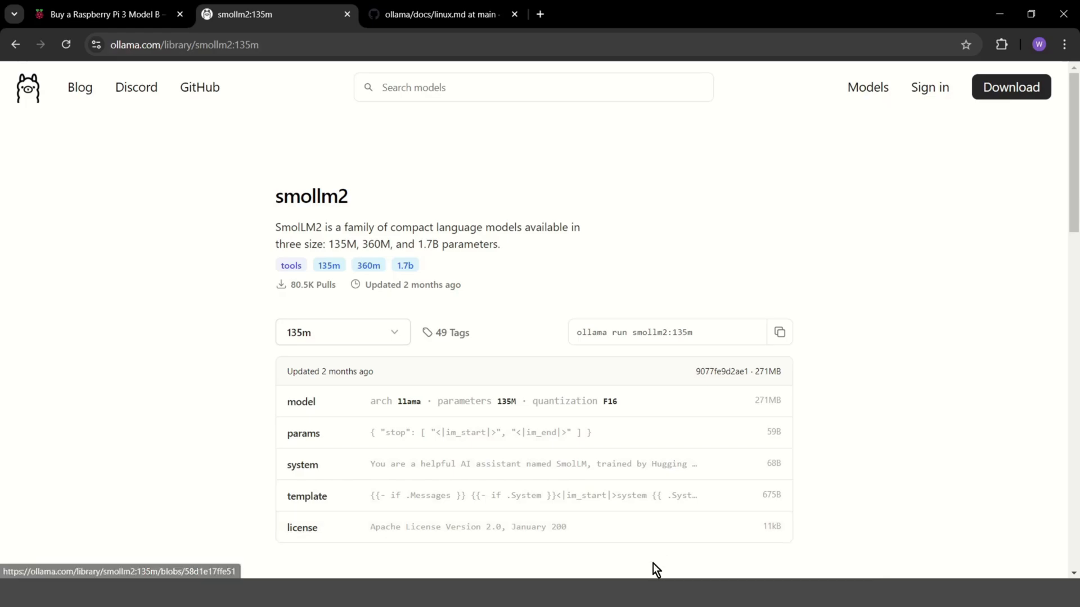
click(66, 15)
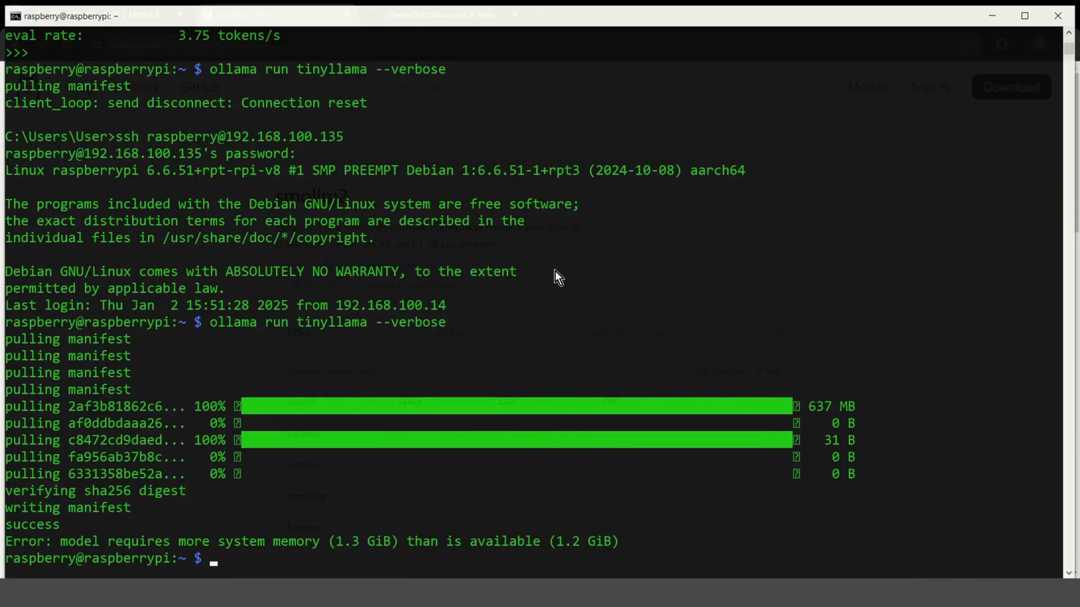
Reconnect to the Pi and start 'ollama run smollm2:135m --verbose'.
text(ollama run smollm2:135m --)
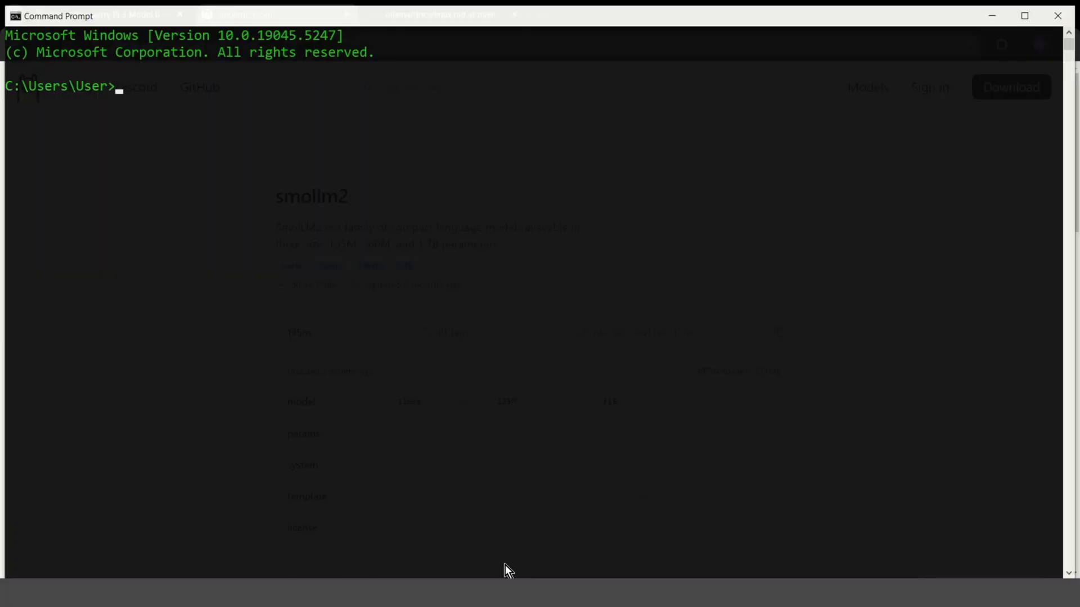
text(ssh raspberry@192.168.100.135)
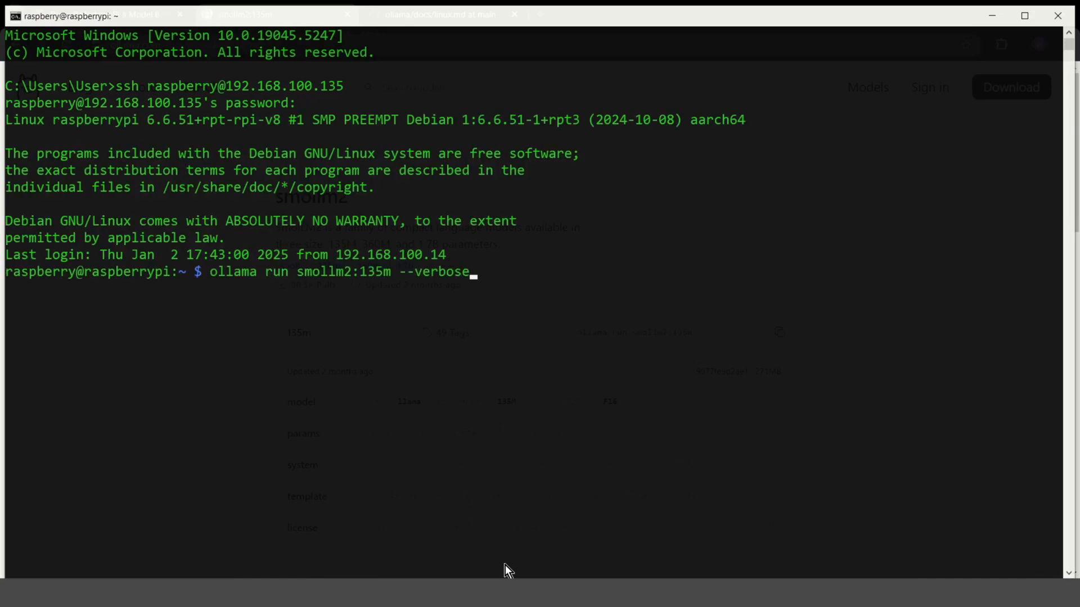
key(enter)
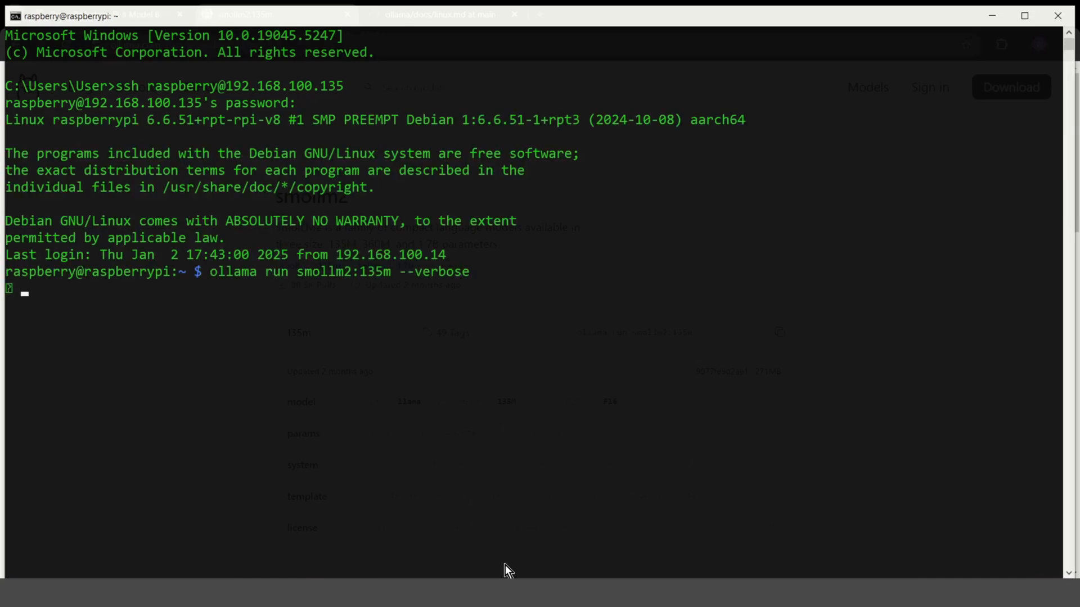
Ask smollm2:135m 'what do you want for christmas'.
text(what do)
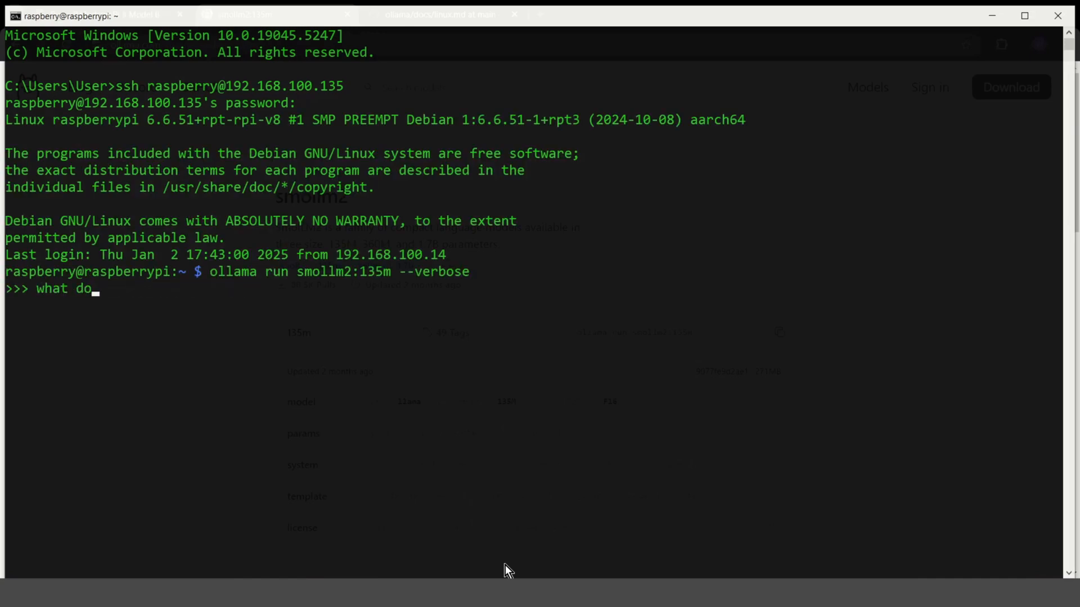
text(you want for c)
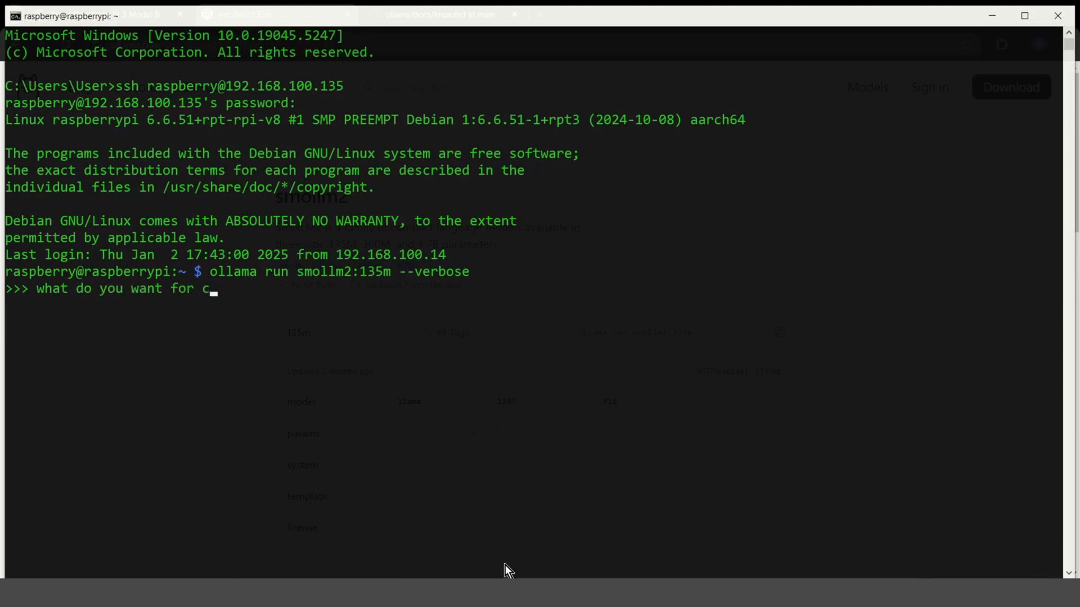
text(hristmas)
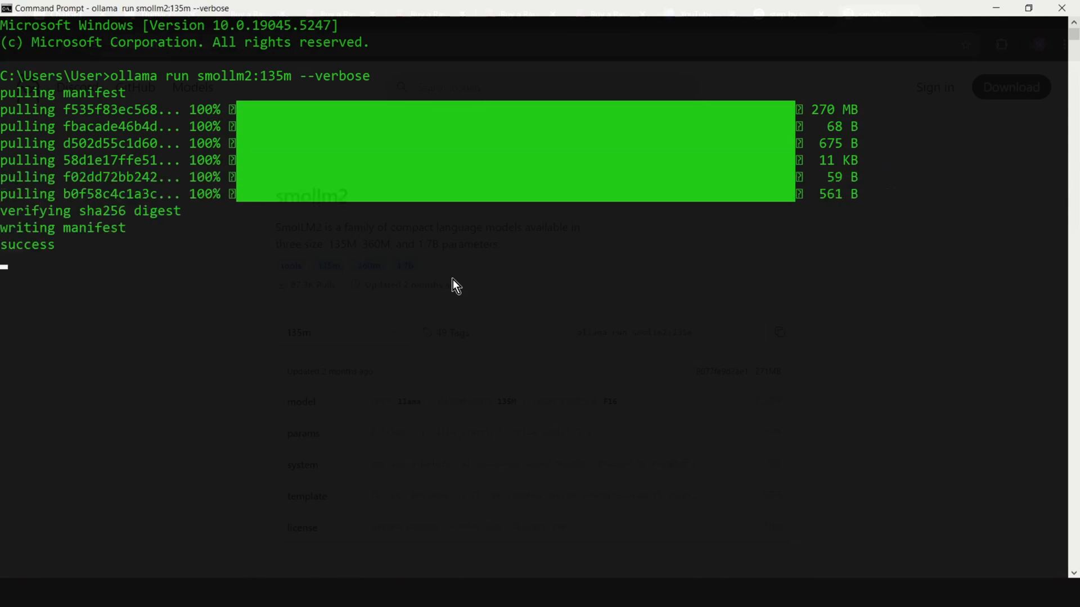
Ask the local smollm2:135m 'what do you want for christmas?'.
text(what)
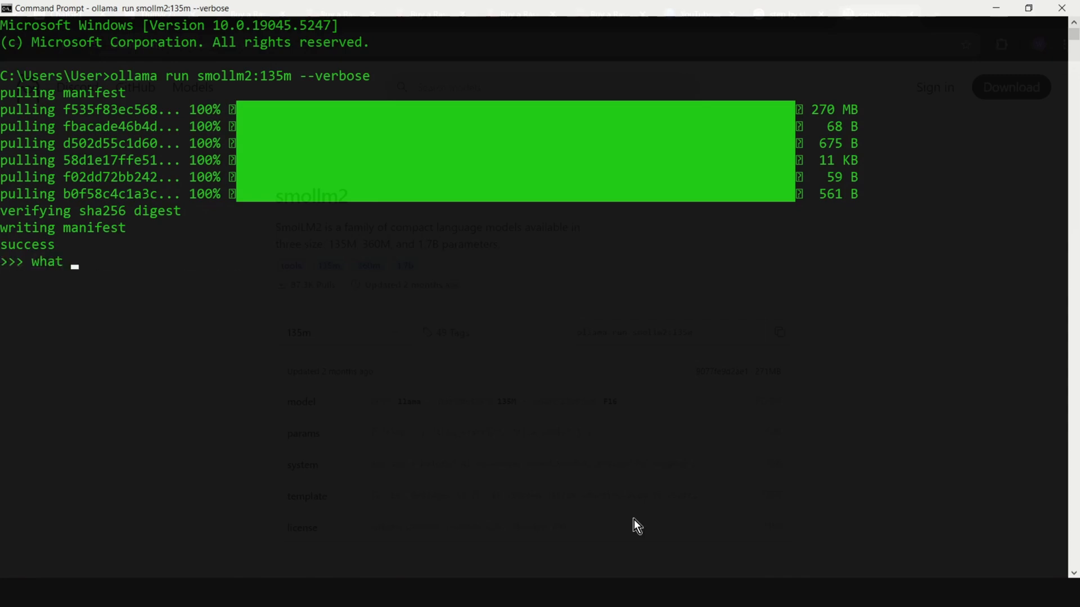
text(do you want for)
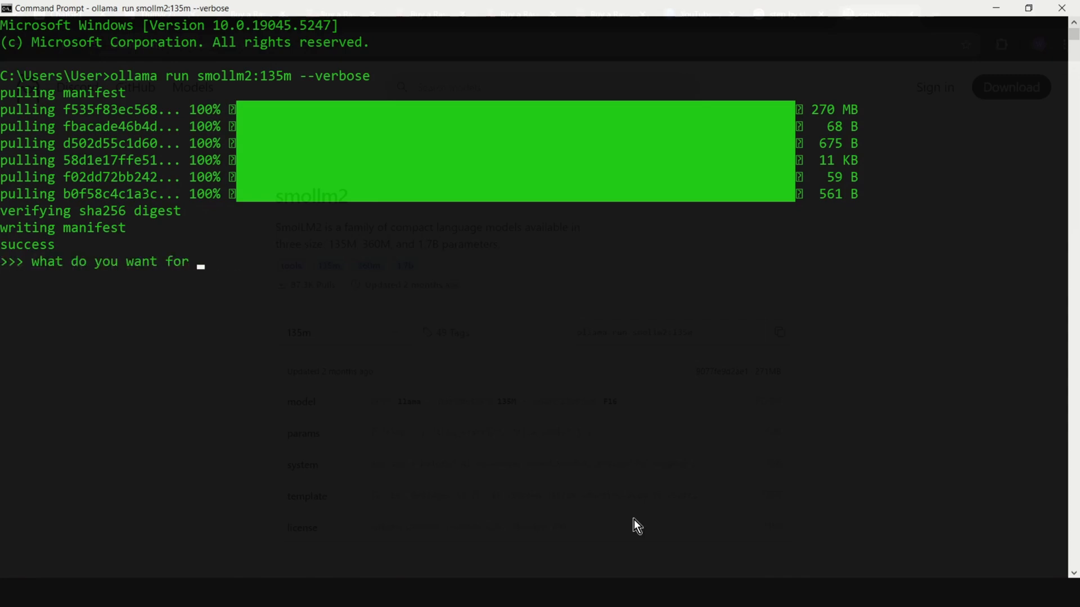
text(christmas?)
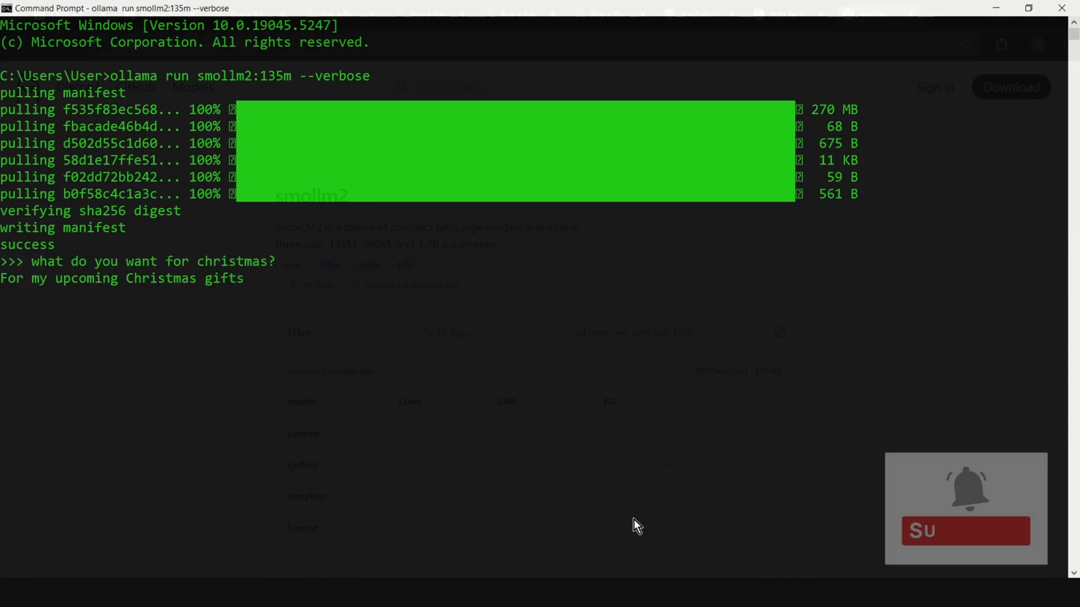